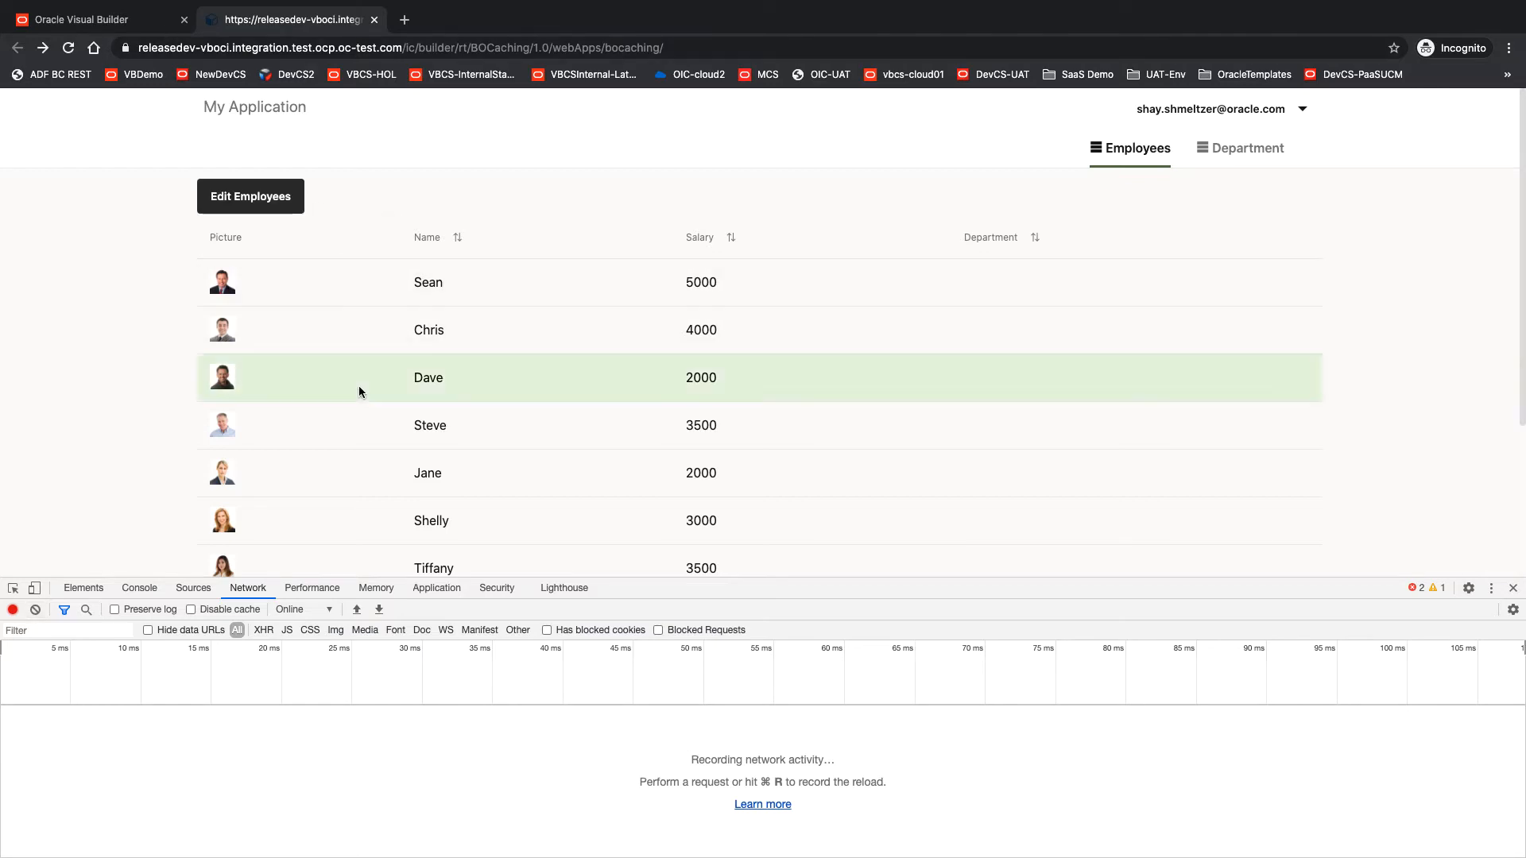
Step: Edit Dave's record and set his department to Support, HR, then back to Support, each lookup hitting the network
{"action": "left_click", "coordinate": [428, 379]}
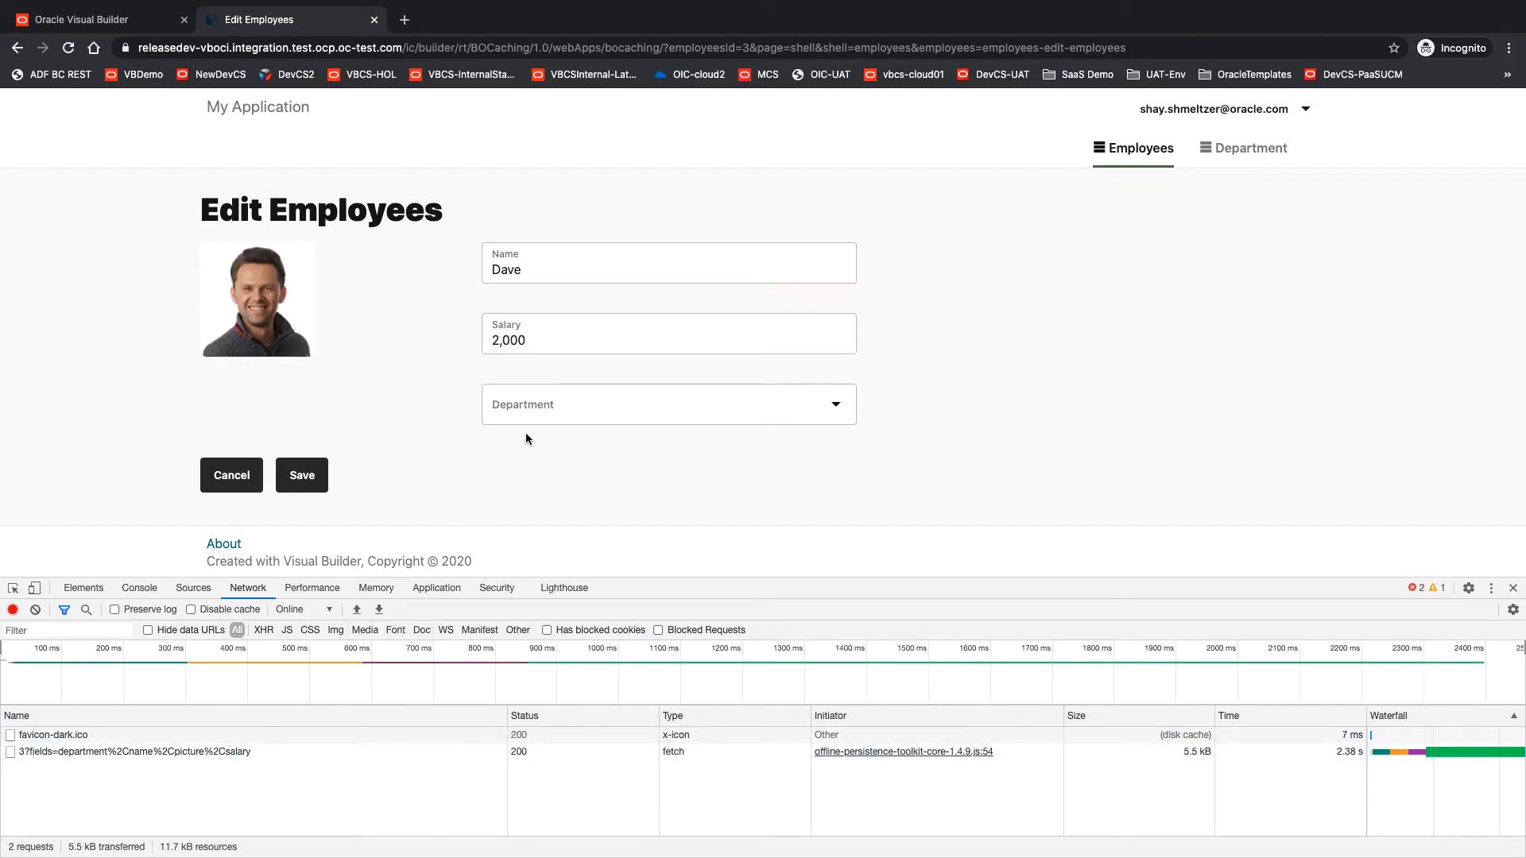
{"action": "mouse_move", "coordinate": [570, 399]}
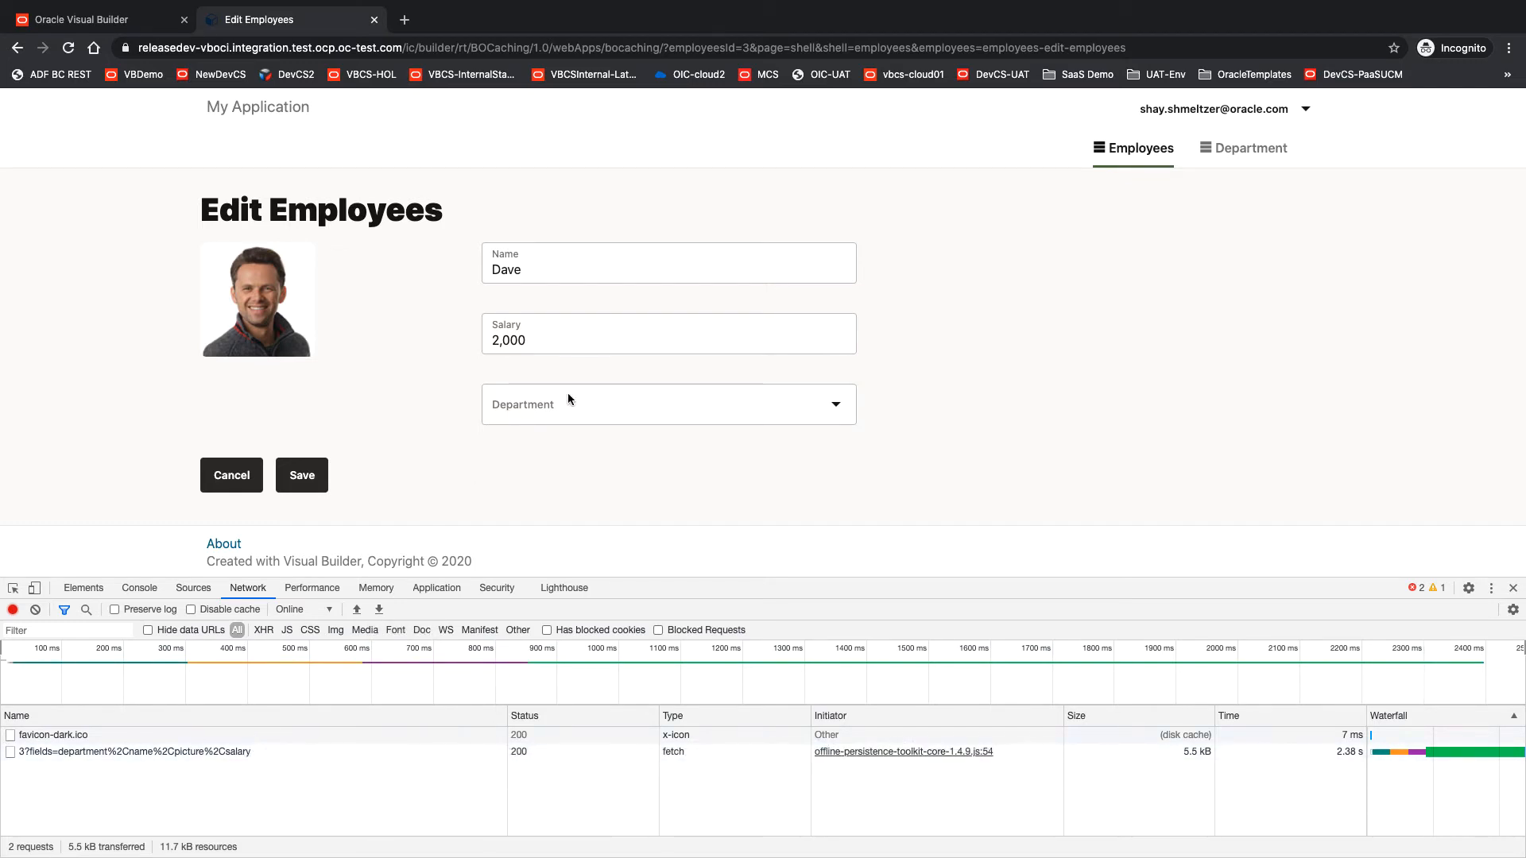
{"action": "left_click", "coordinate": [668, 404]}
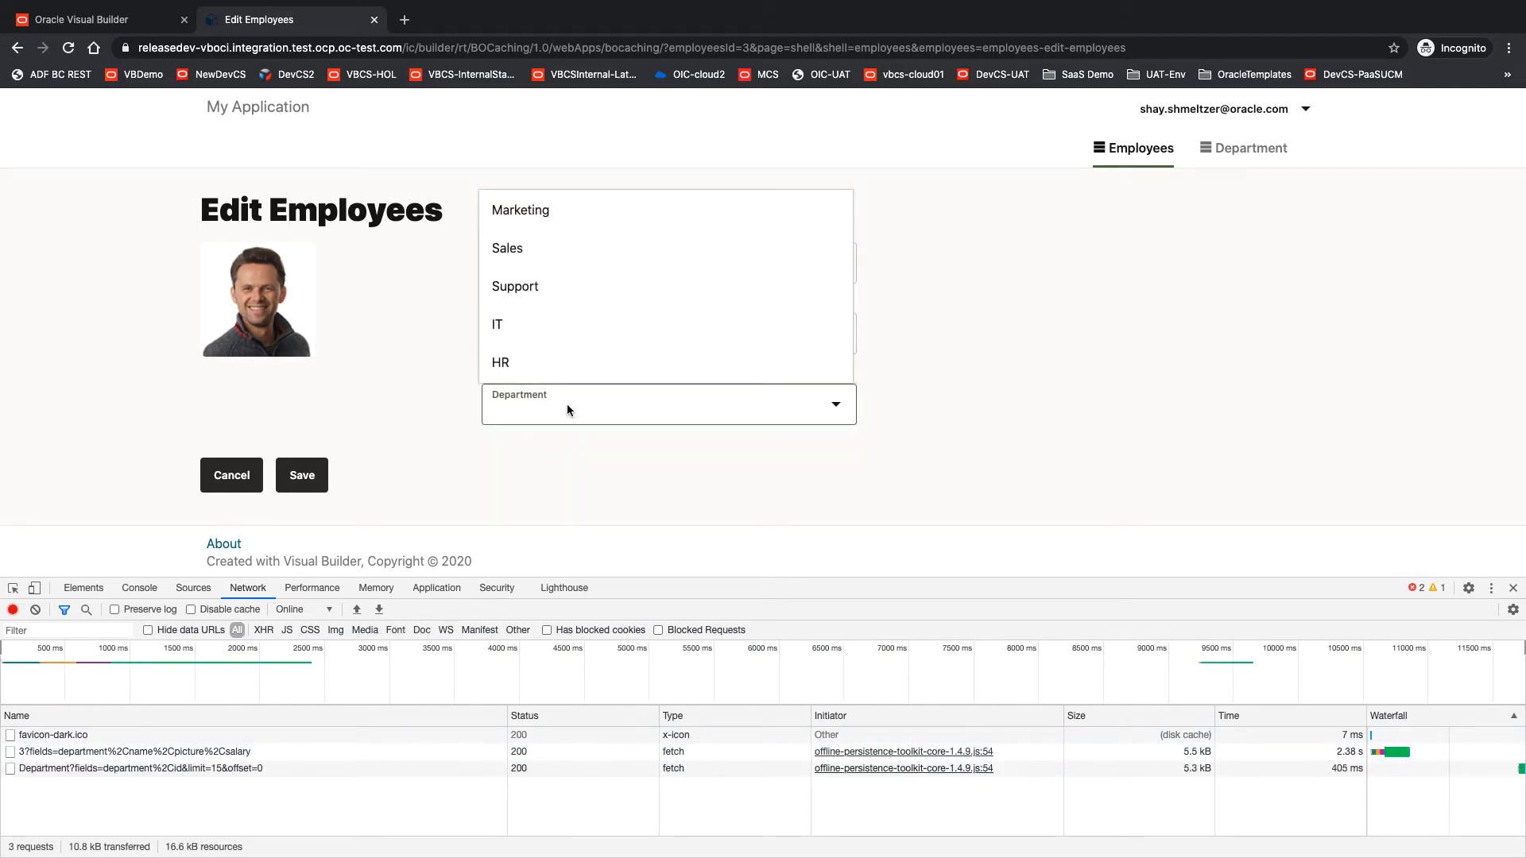
{"action": "mouse_move", "coordinate": [567, 324]}
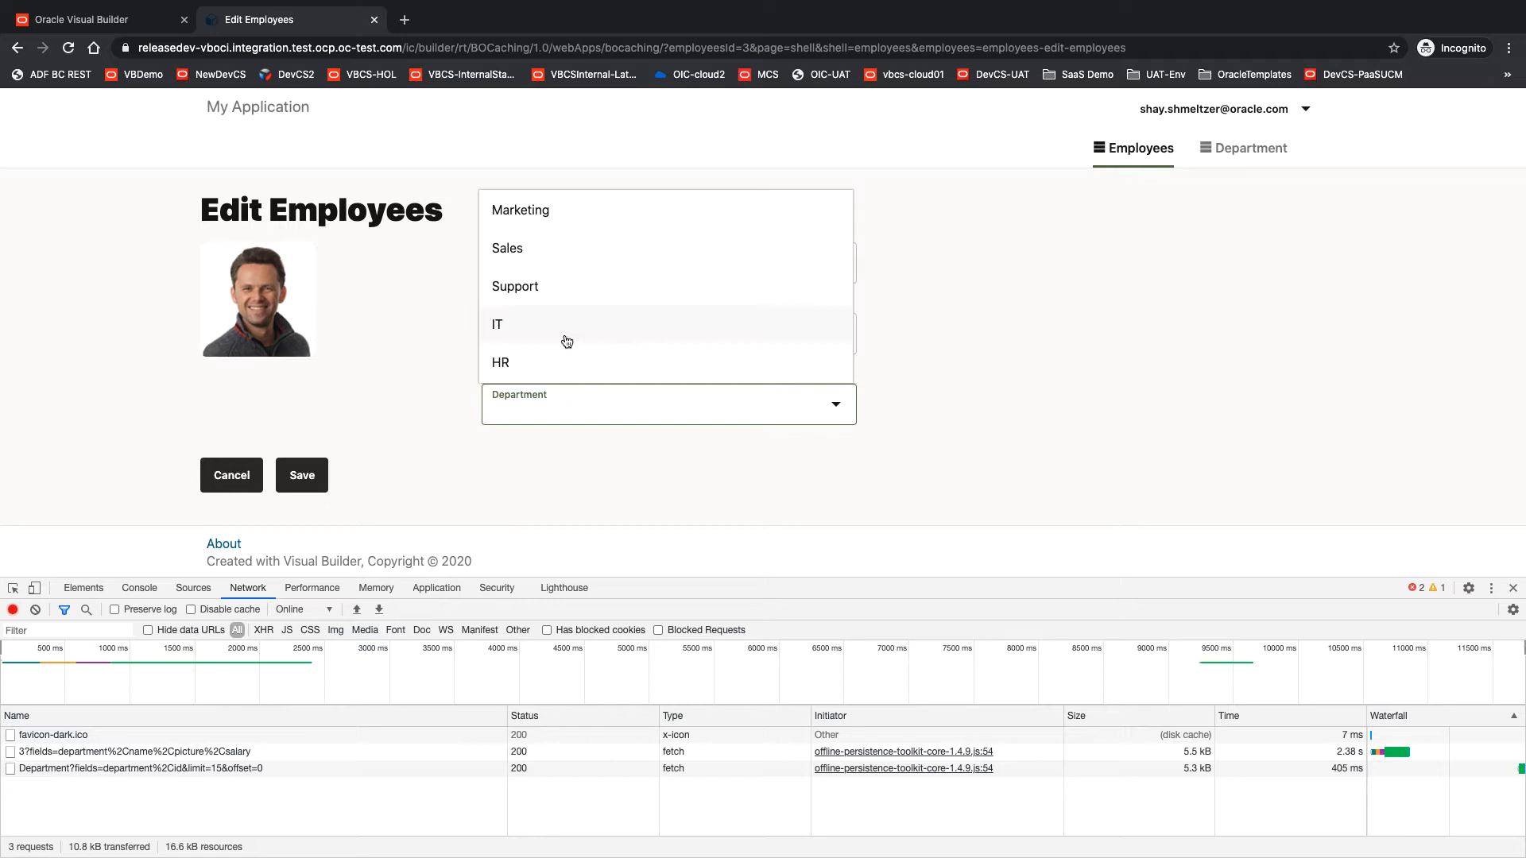
{"action": "left_click", "coordinate": [515, 287]}
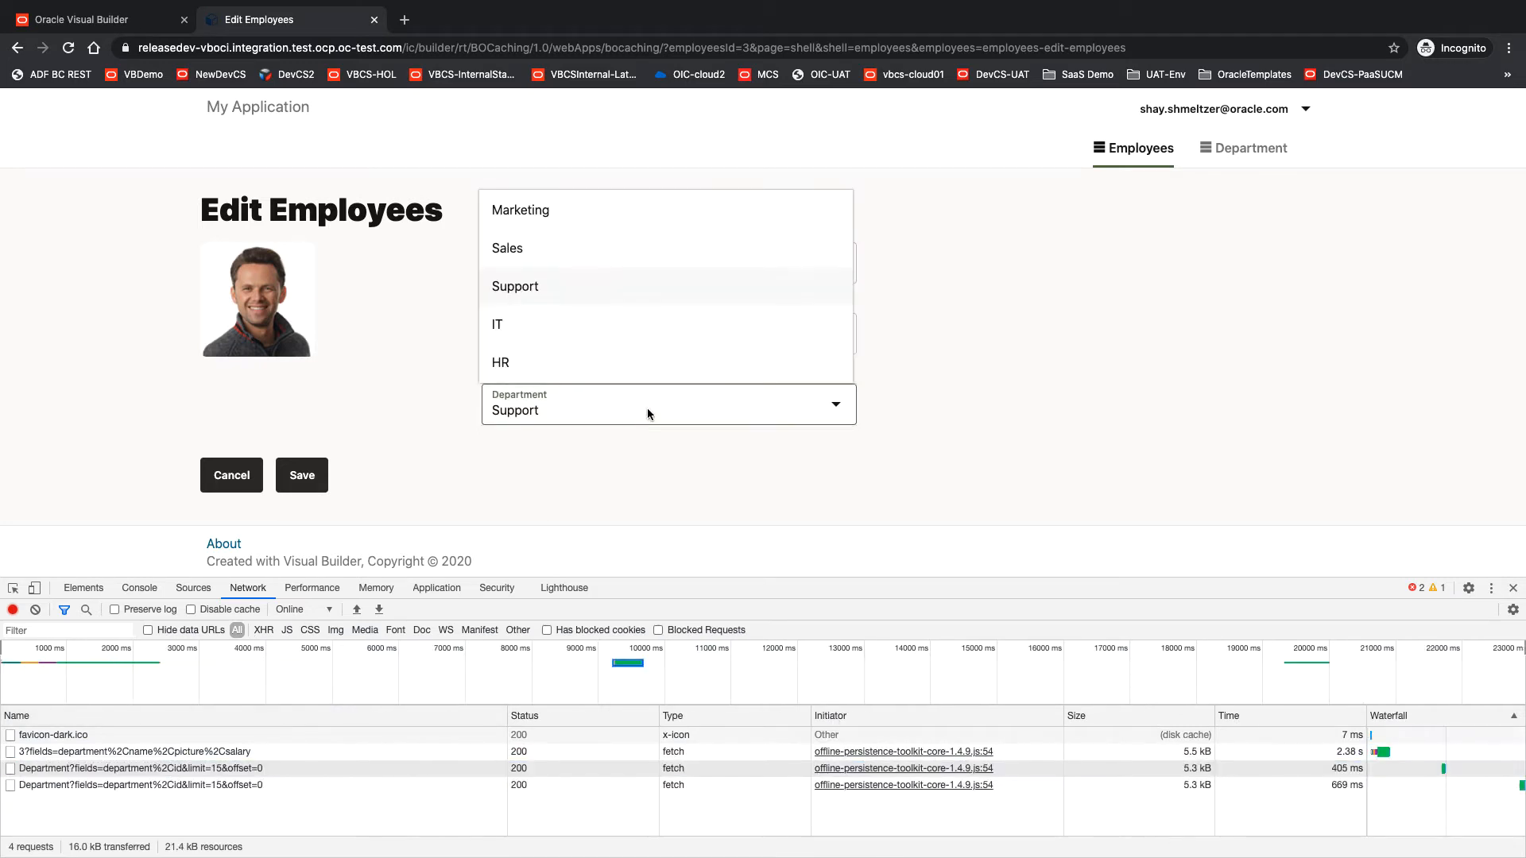
{"action": "mouse_move", "coordinate": [609, 350]}
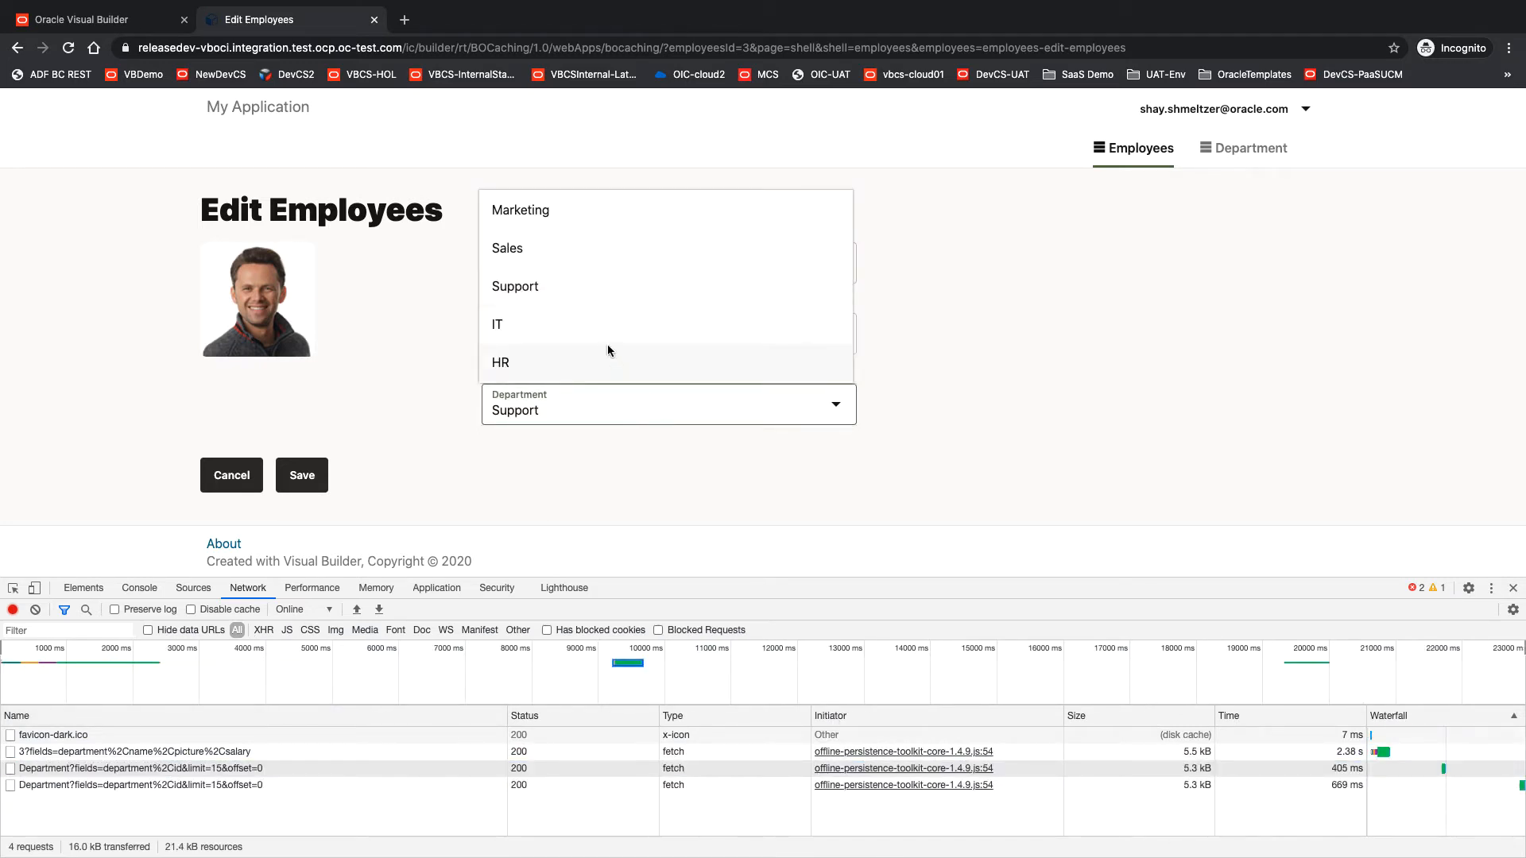
{"action": "left_click", "coordinate": [501, 362]}
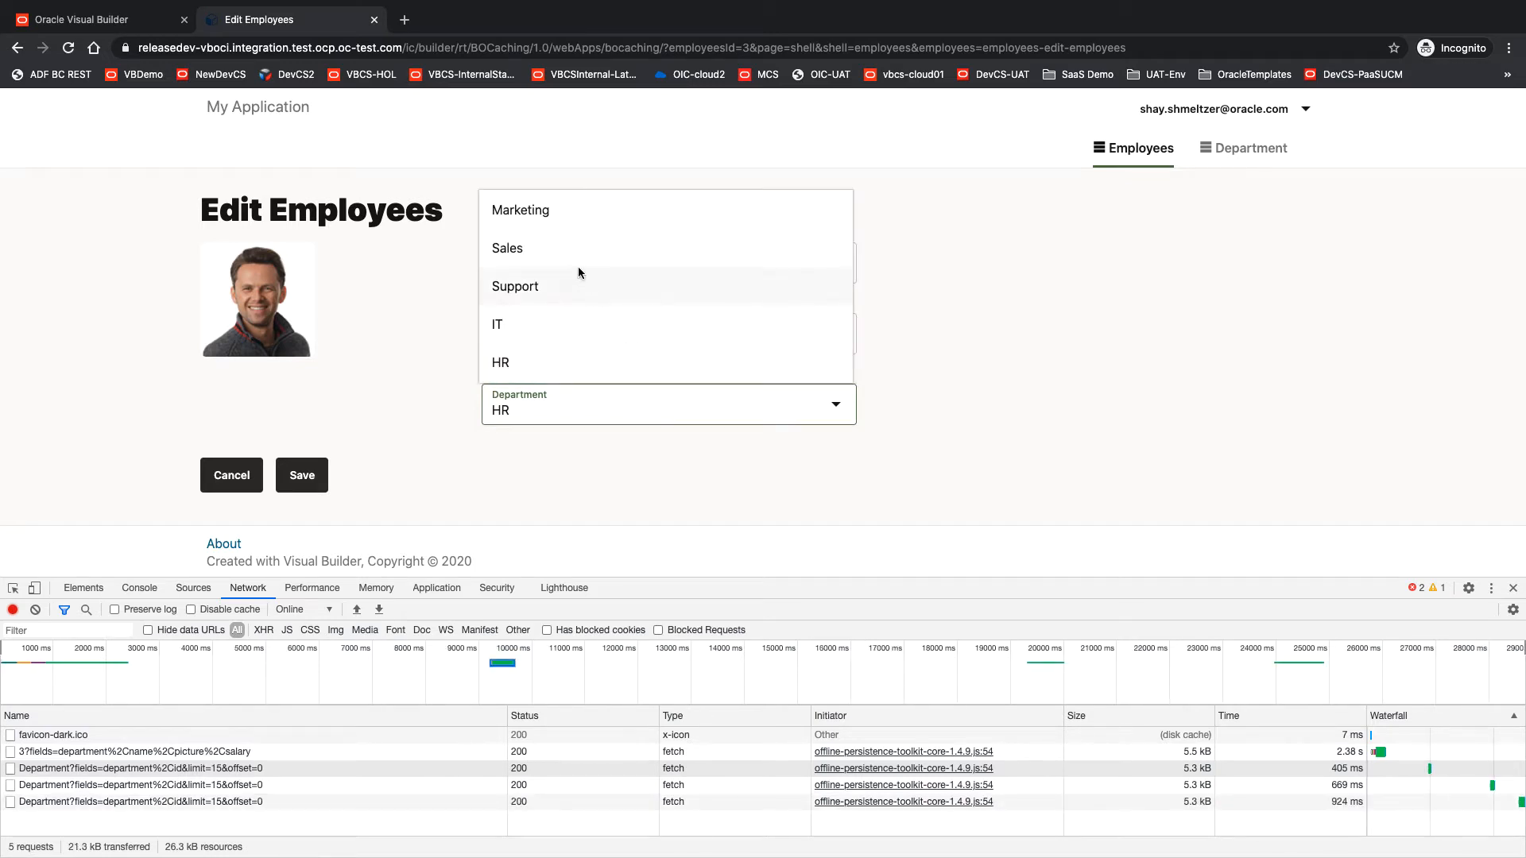
{"action": "left_click", "coordinate": [515, 285]}
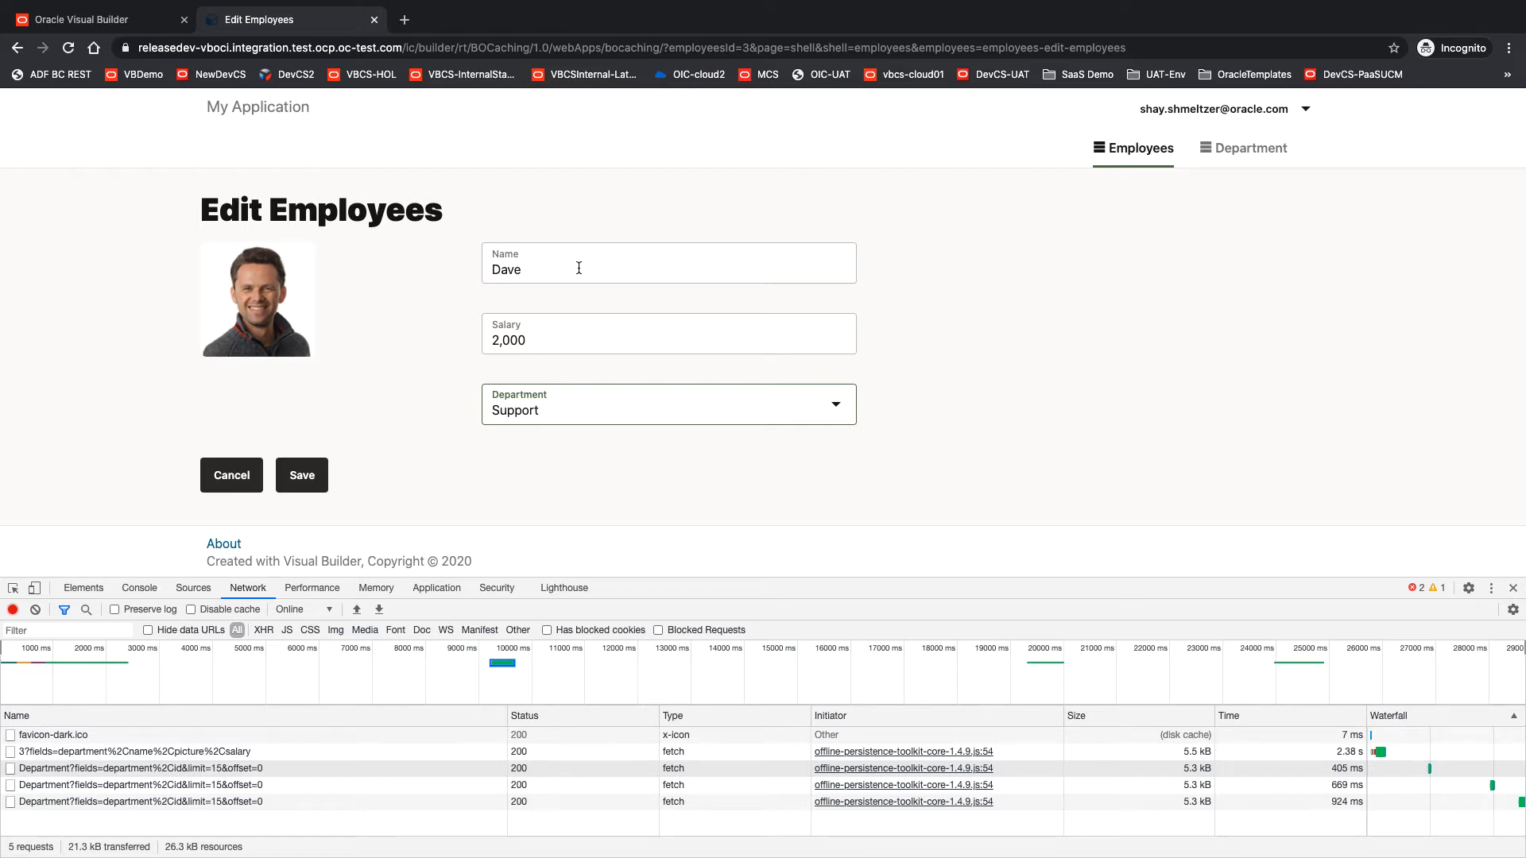
{"action": "mouse_move", "coordinate": [583, 423]}
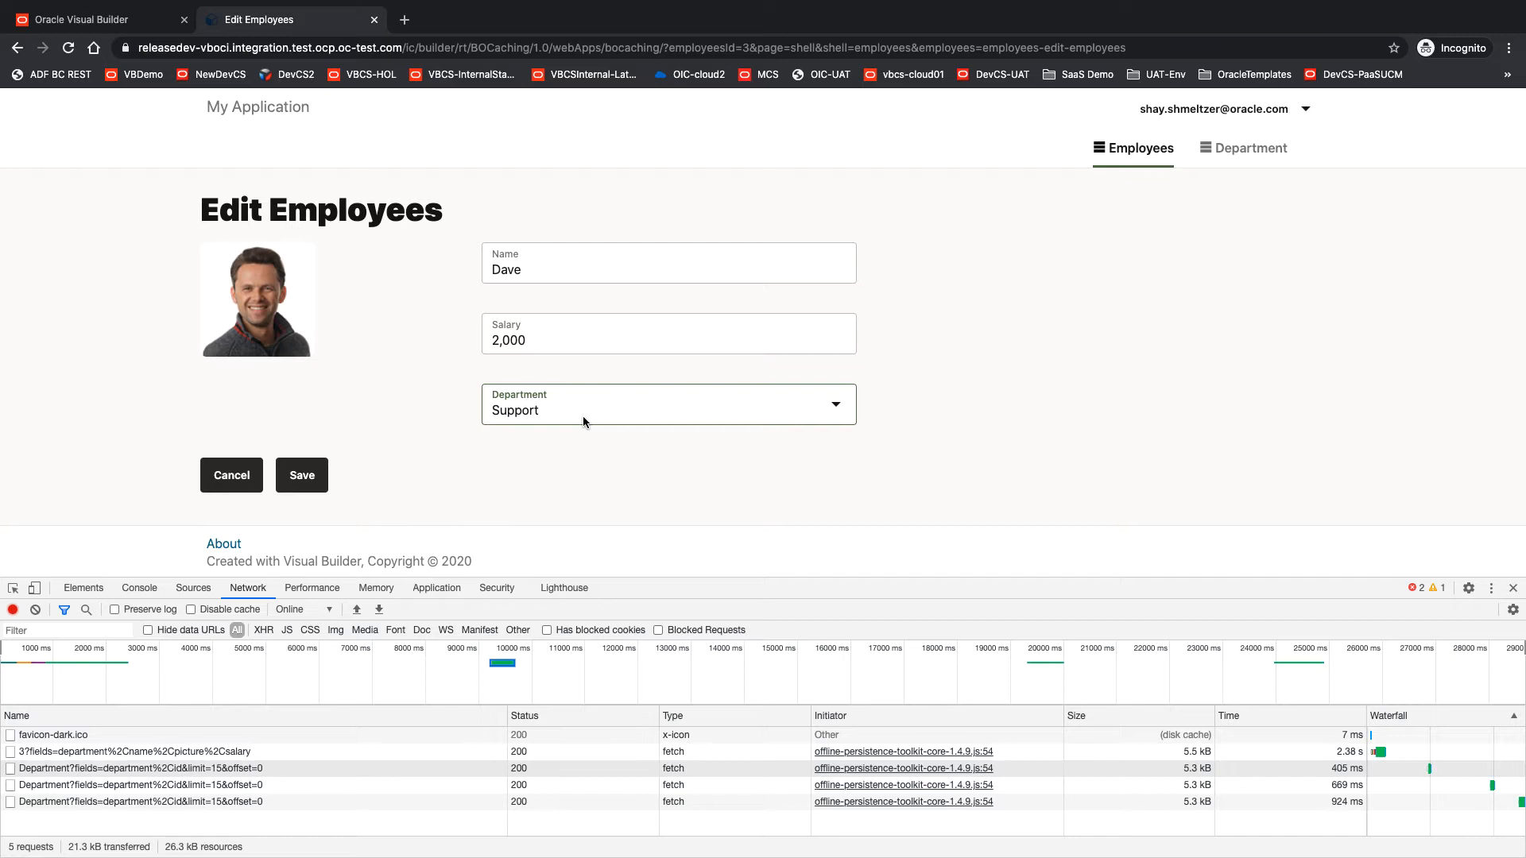
{"action": "mouse_move", "coordinate": [571, 433]}
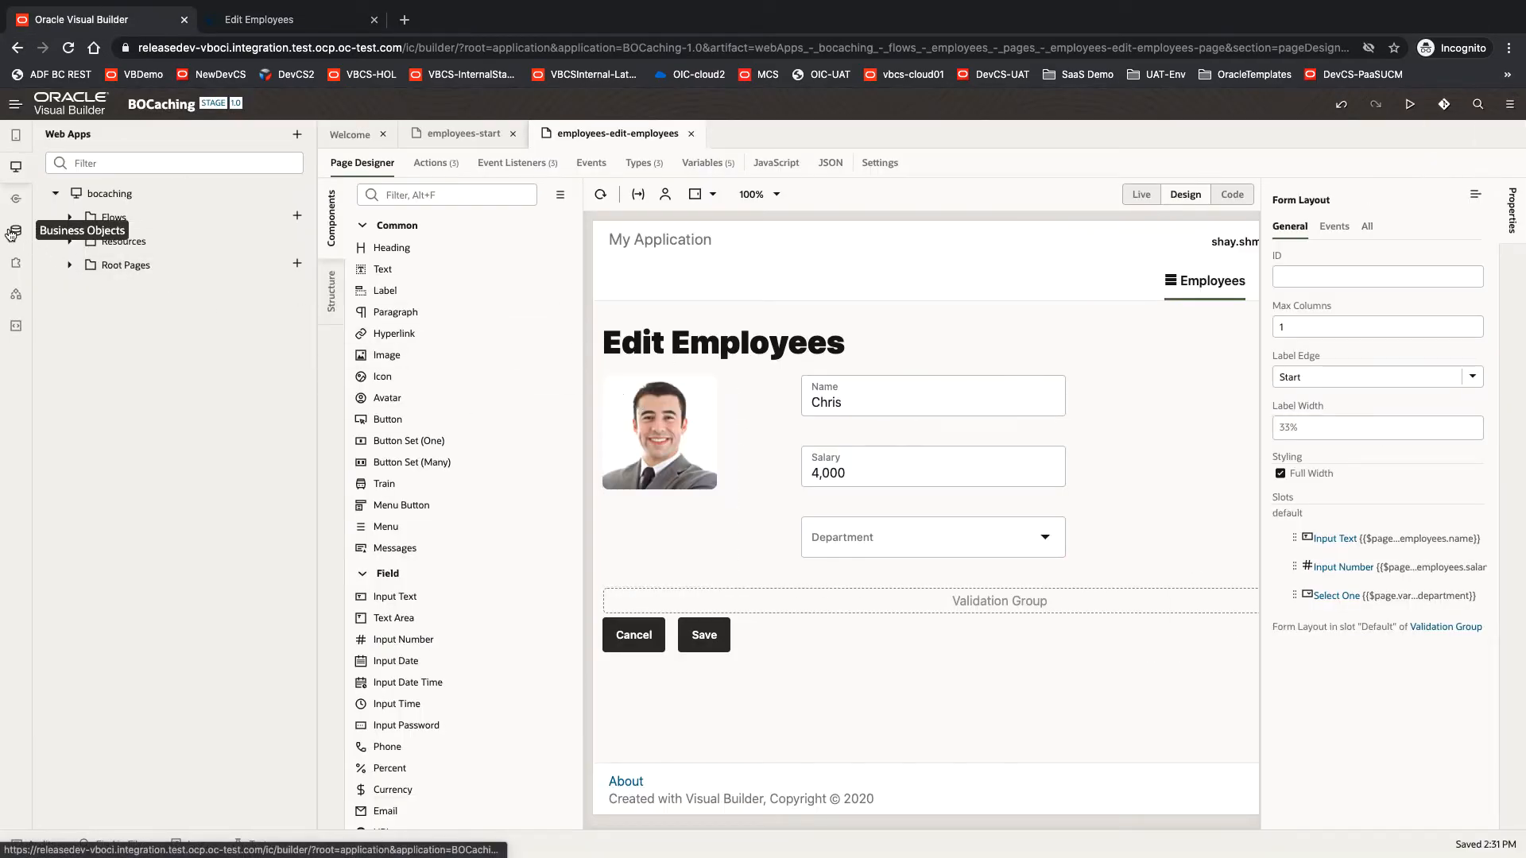
Step: Show the Department business object's Endpoints with its Sensitive caching strategy
{"action": "left_click", "coordinate": [14, 232]}
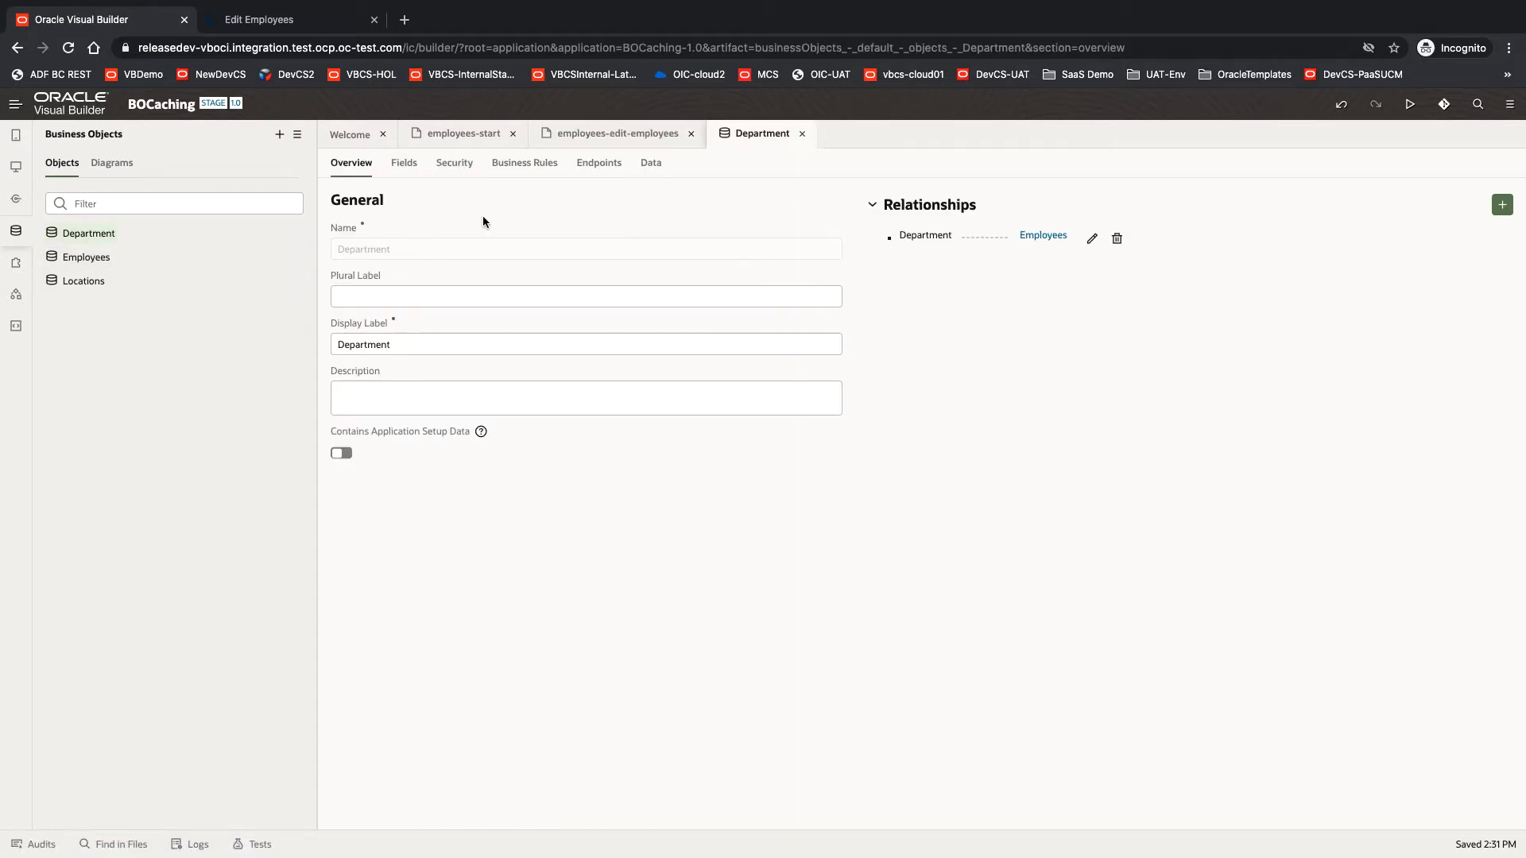
{"action": "left_click", "coordinate": [599, 162]}
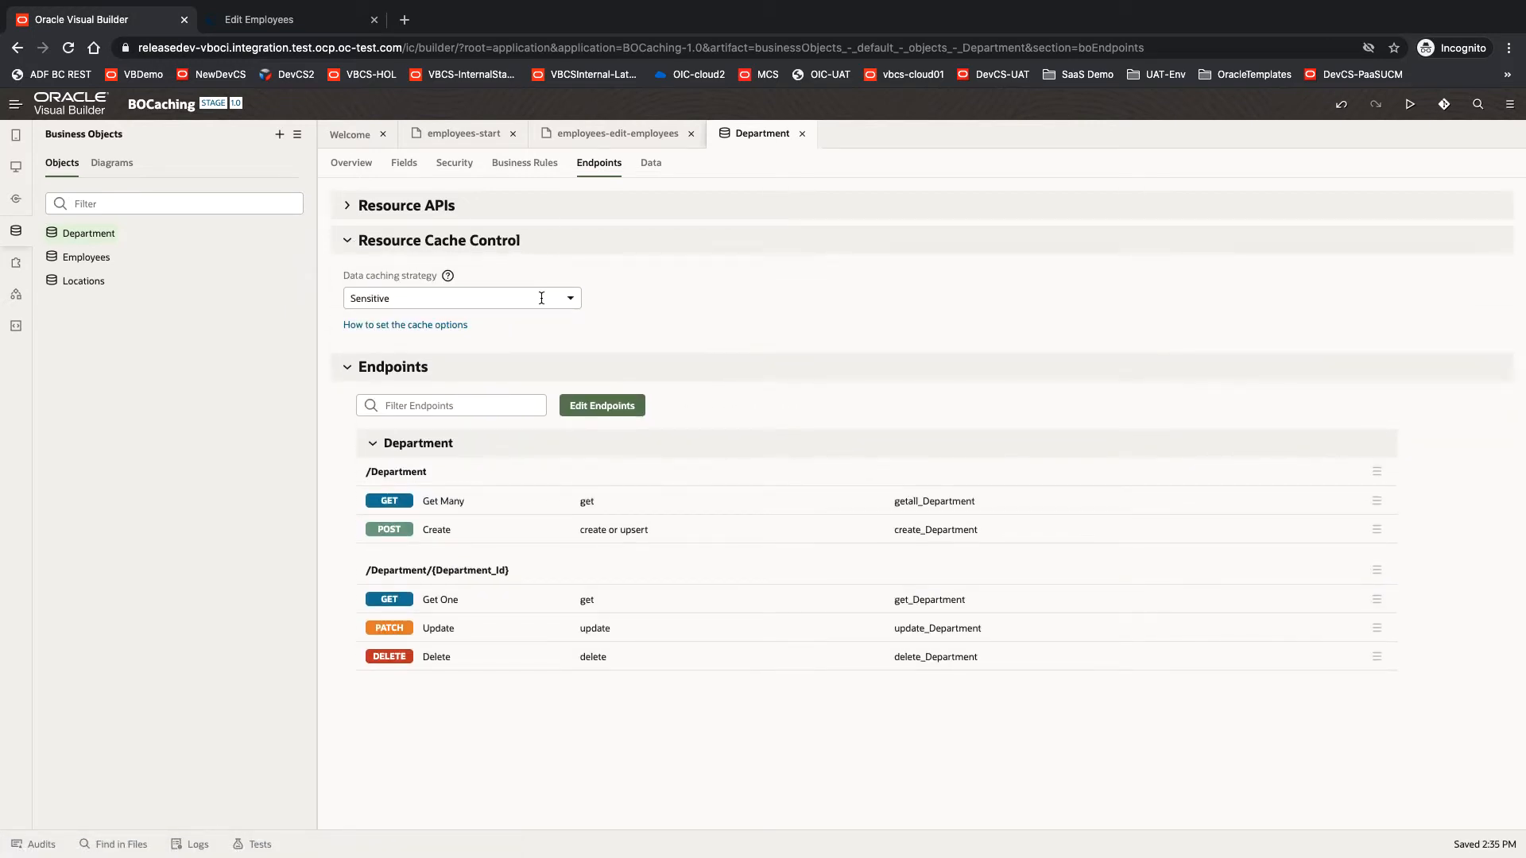
Step: Set Department's Resource Cache Control to Private with a 30-second max age and save
{"action": "left_click", "coordinate": [463, 298]}
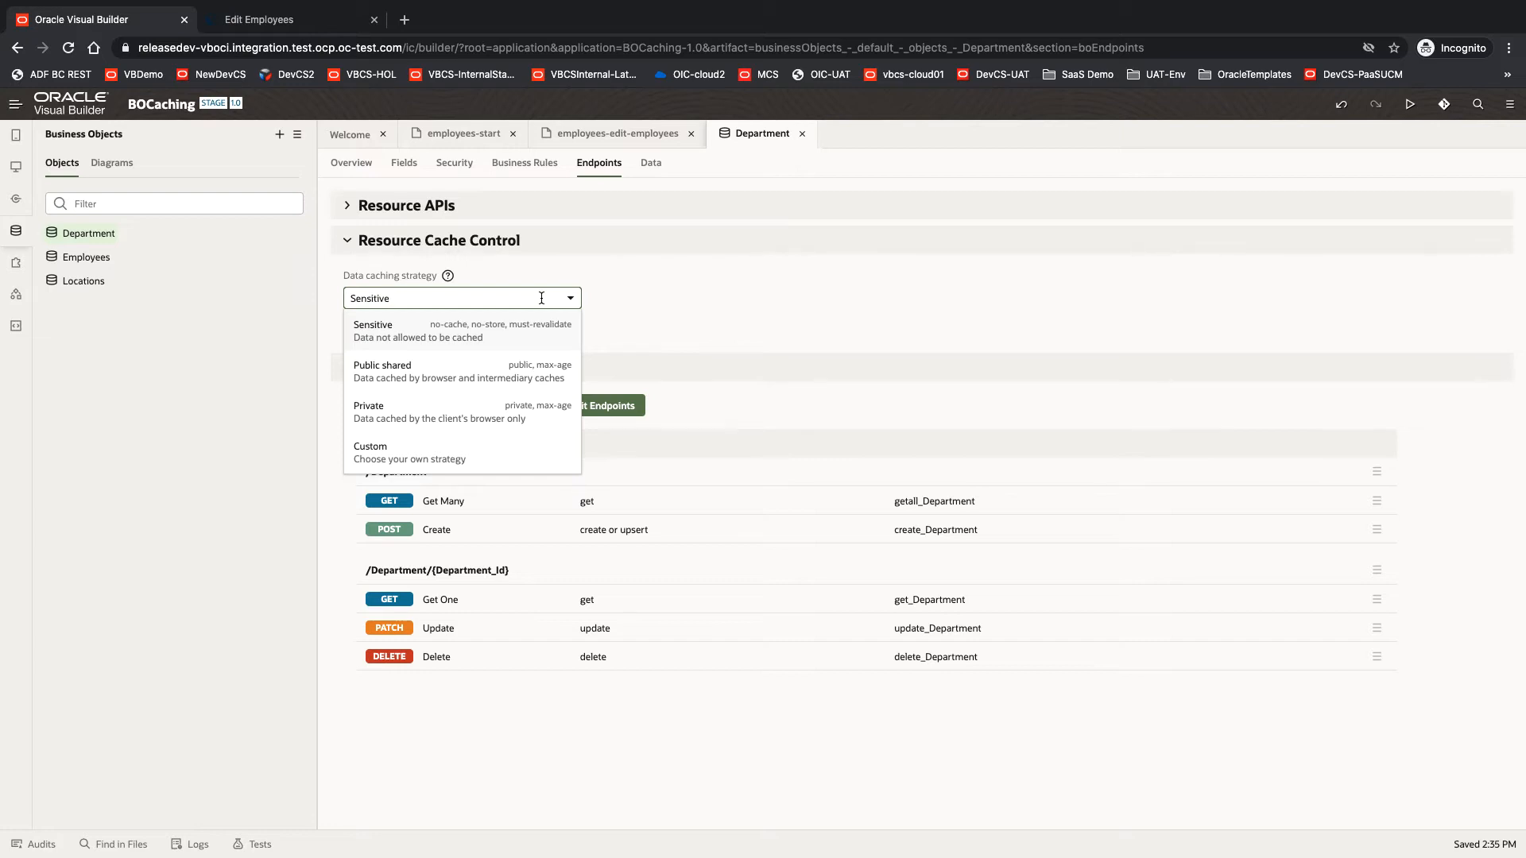
{"action": "mouse_move", "coordinate": [554, 420]}
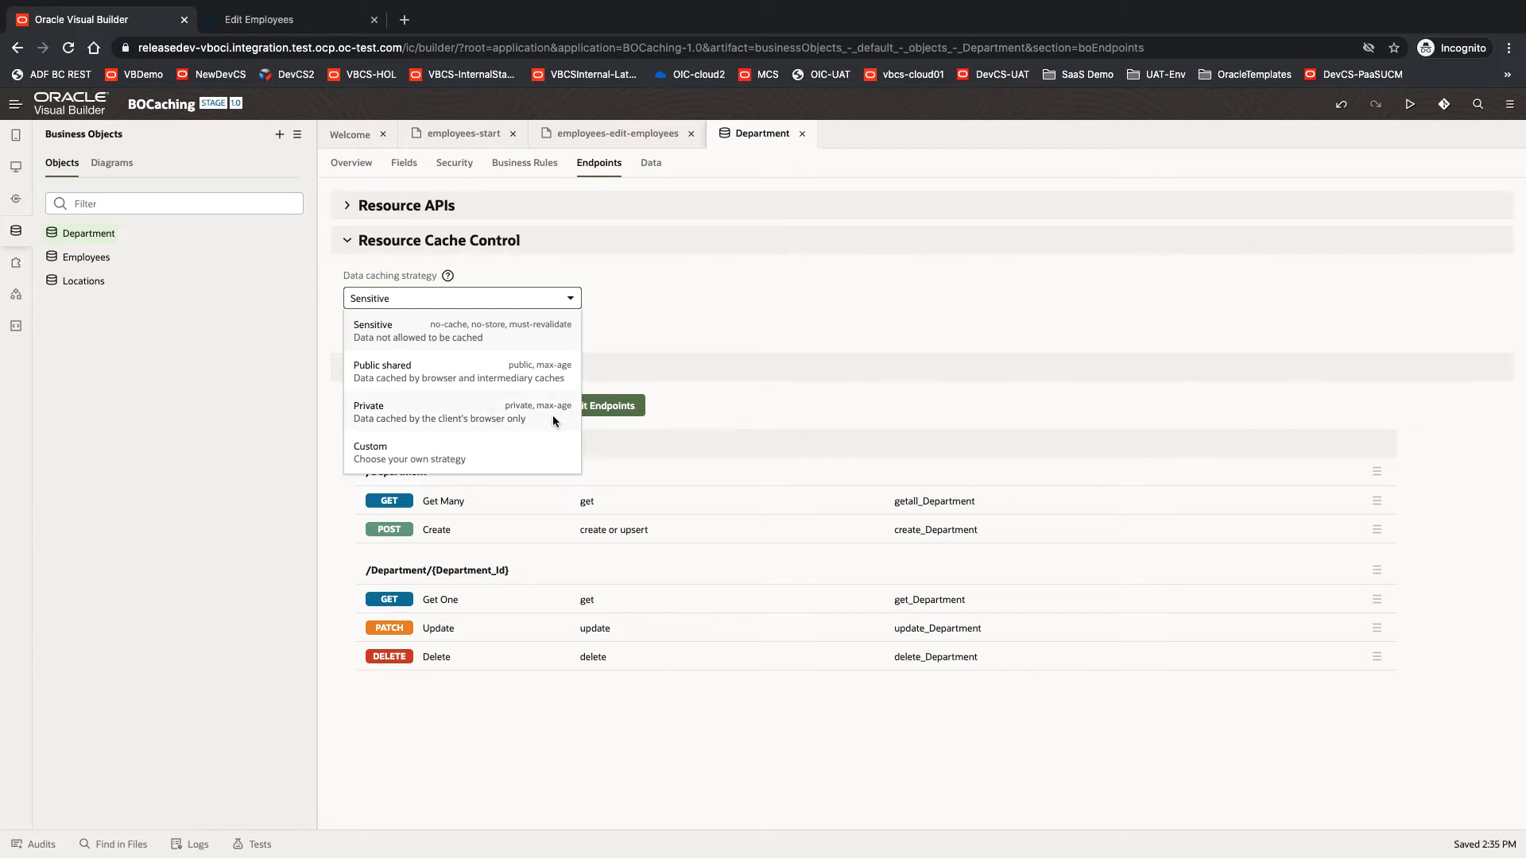
{"action": "left_click", "coordinate": [369, 406]}
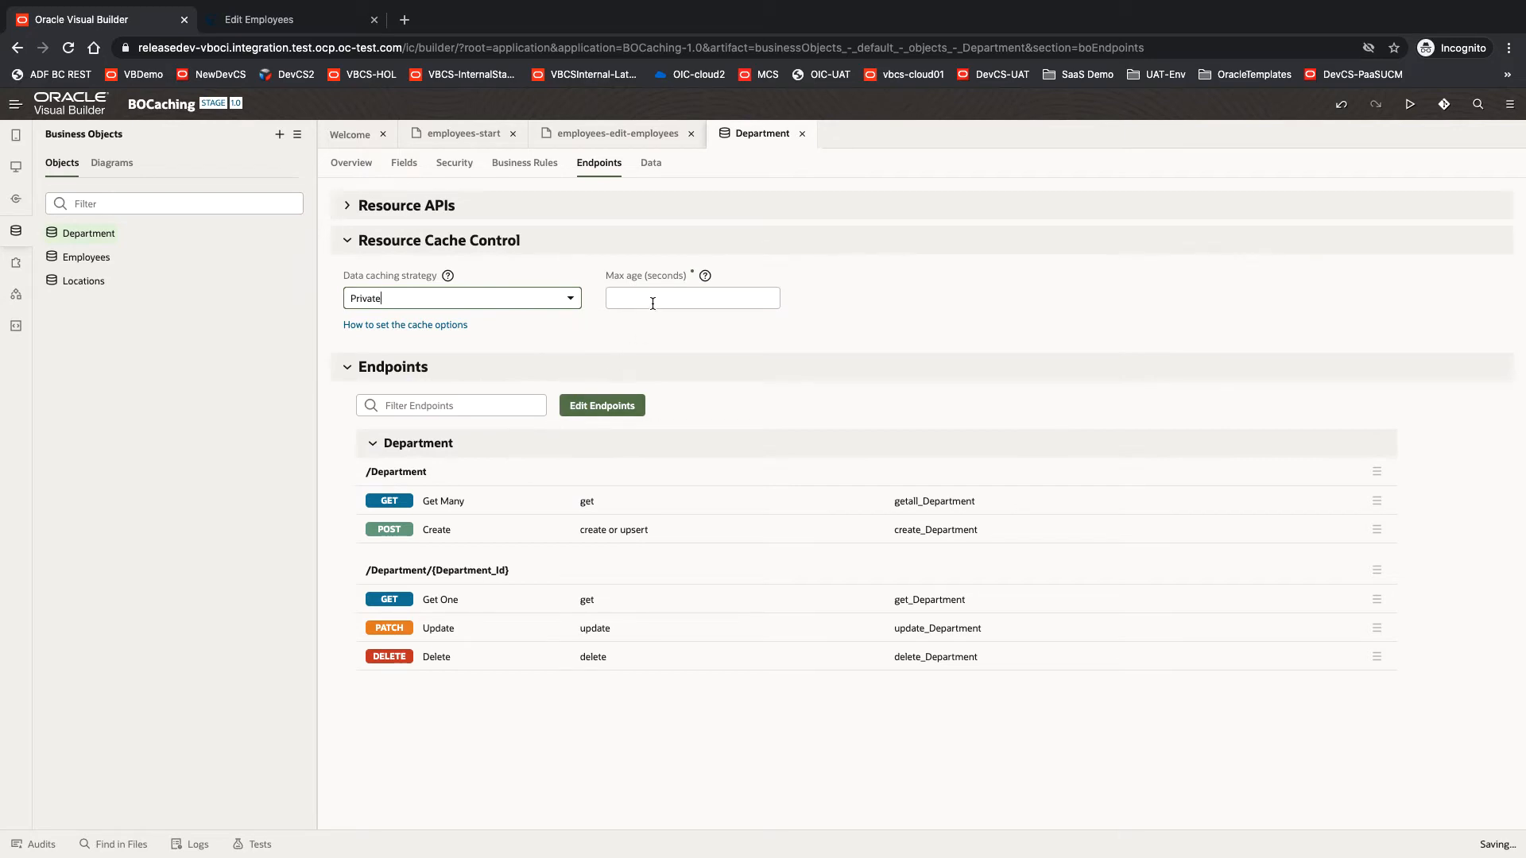
{"action": "left_click", "coordinate": [692, 298]}
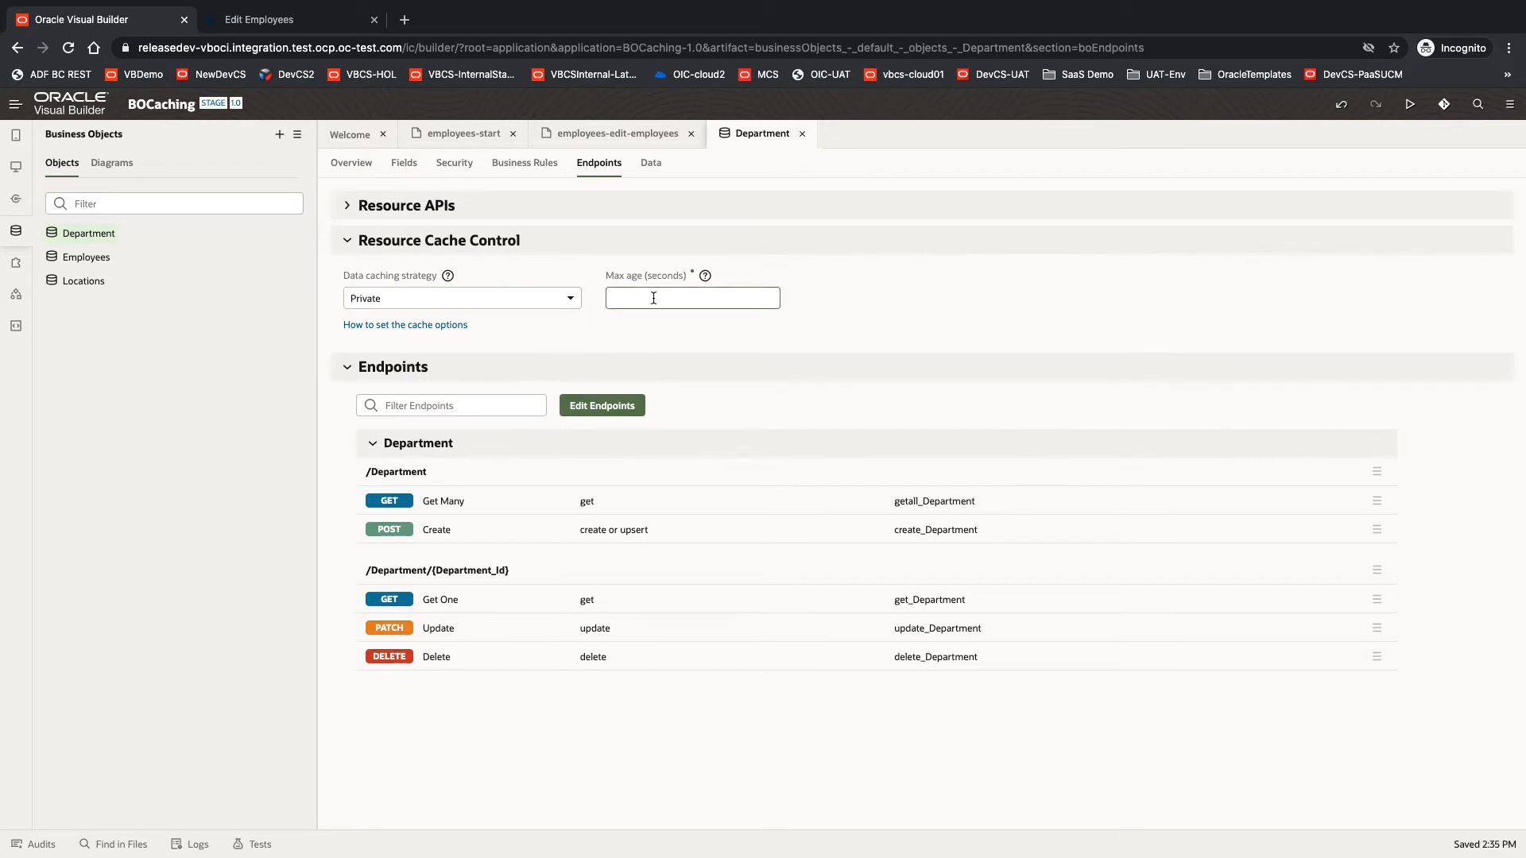
{"action": "type", "text": "30"}
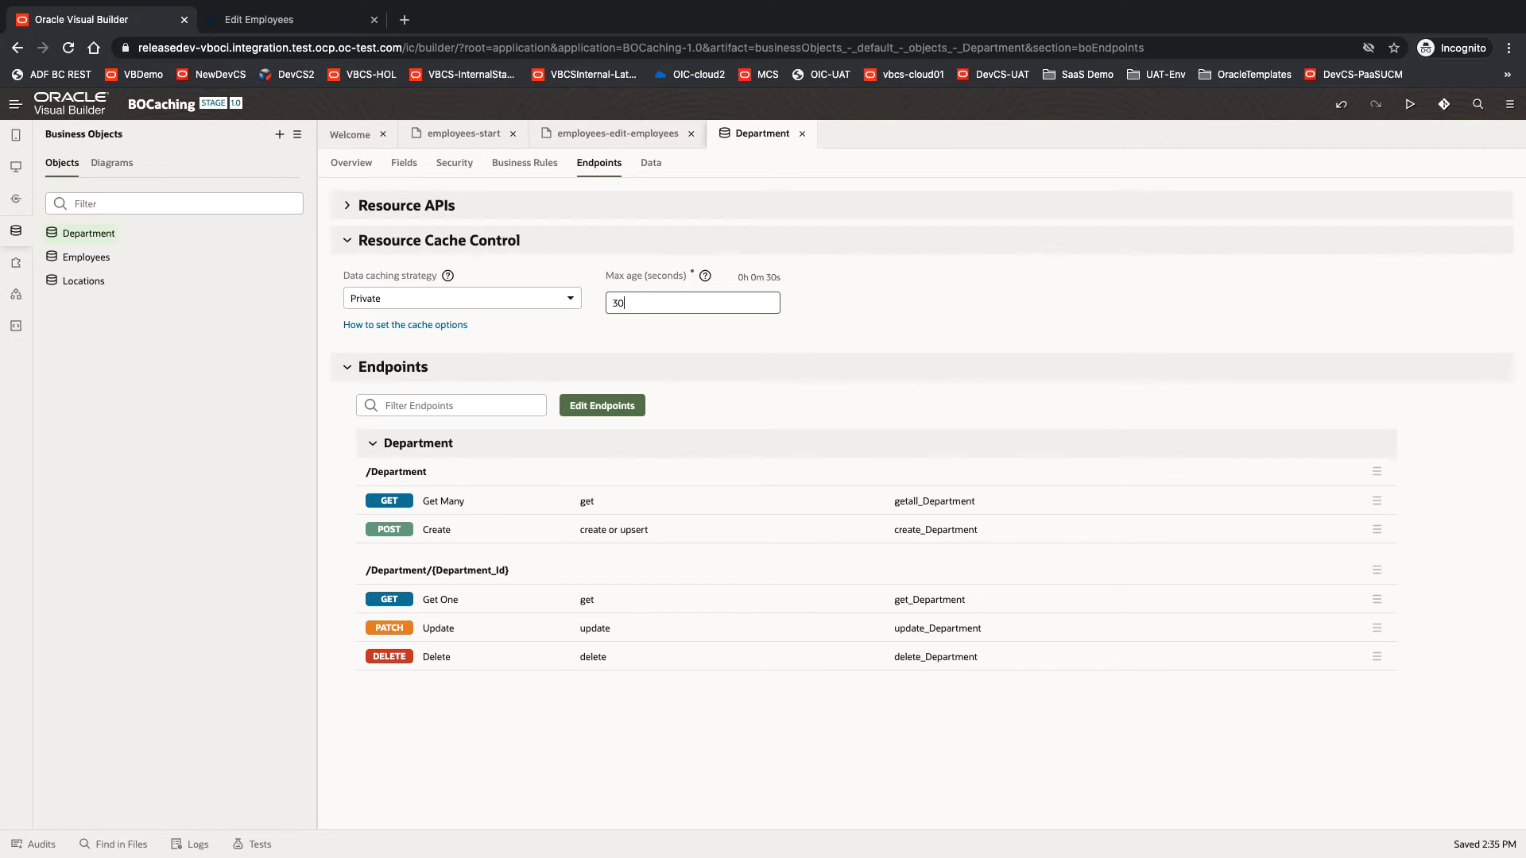
{"action": "mouse_move", "coordinate": [786, 313]}
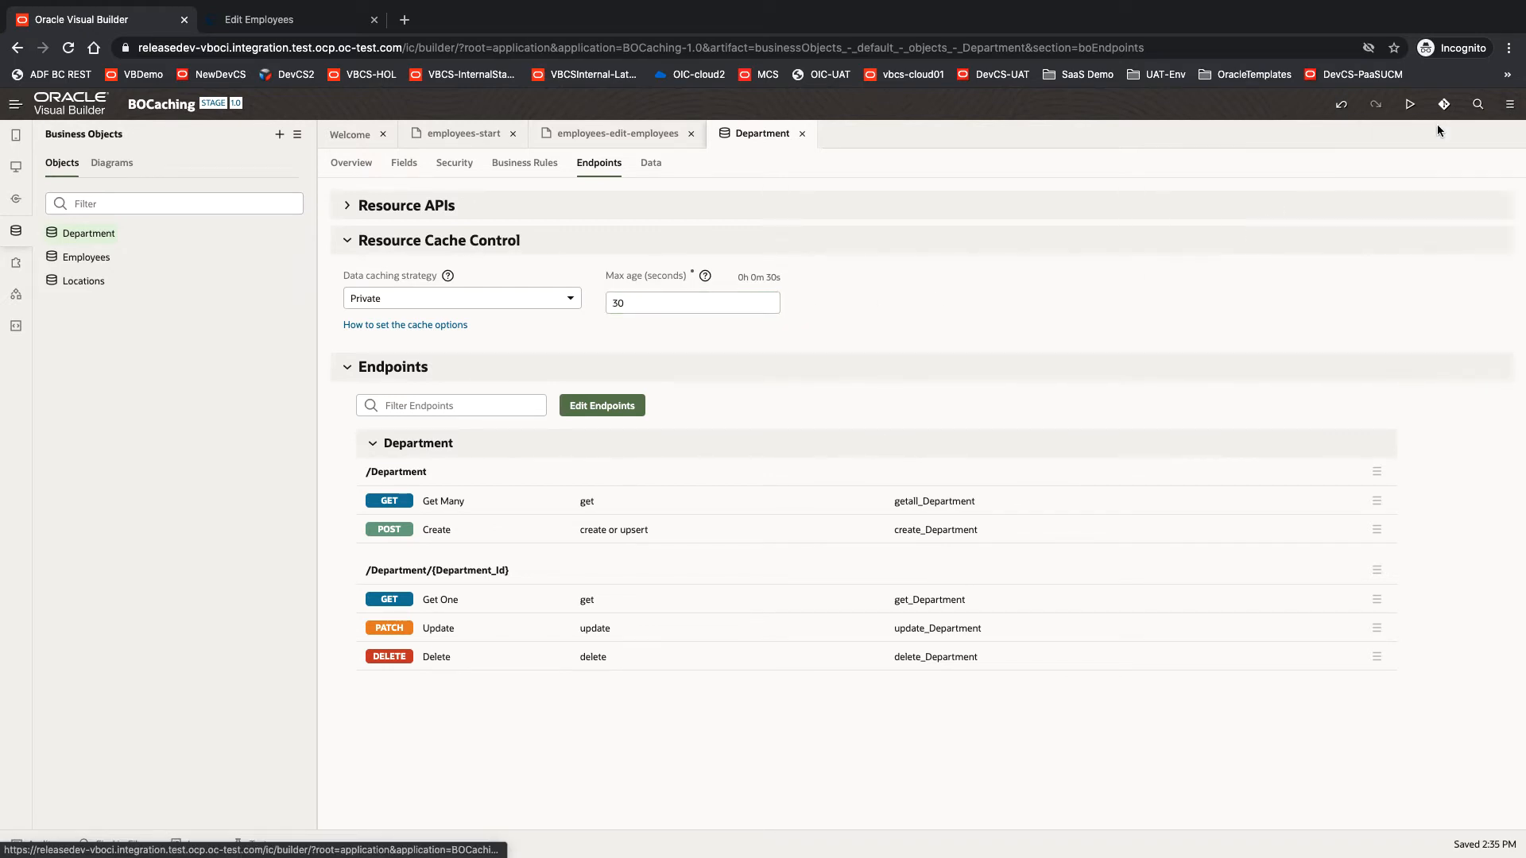
{"action": "left_click", "coordinate": [1445, 105]}
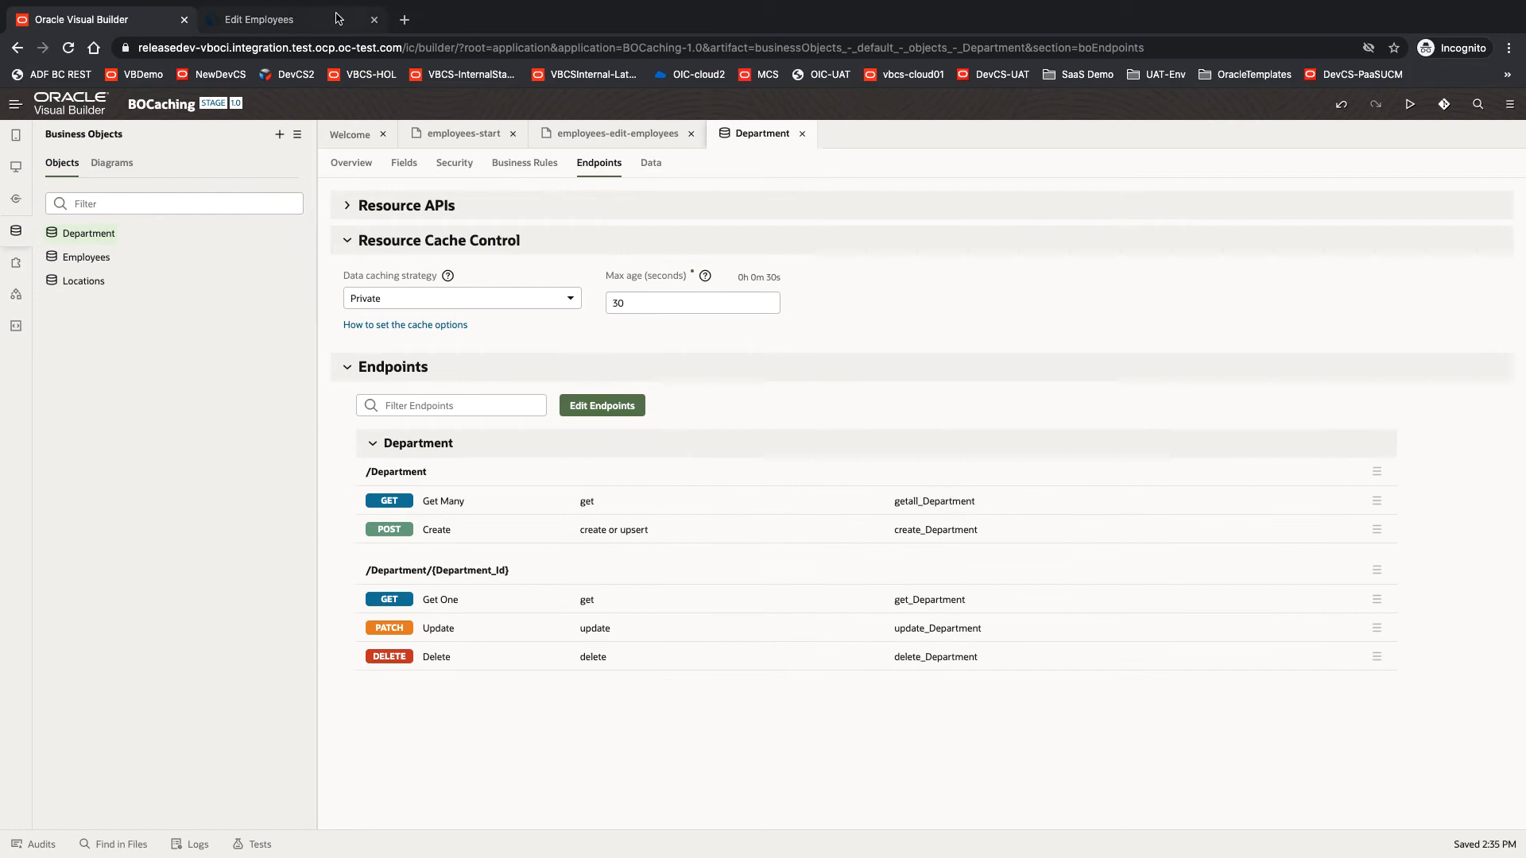
Step: Reload the staged Edit Employees page and inspect the employee data request in the Network log
{"action": "left_click", "coordinate": [257, 19]}
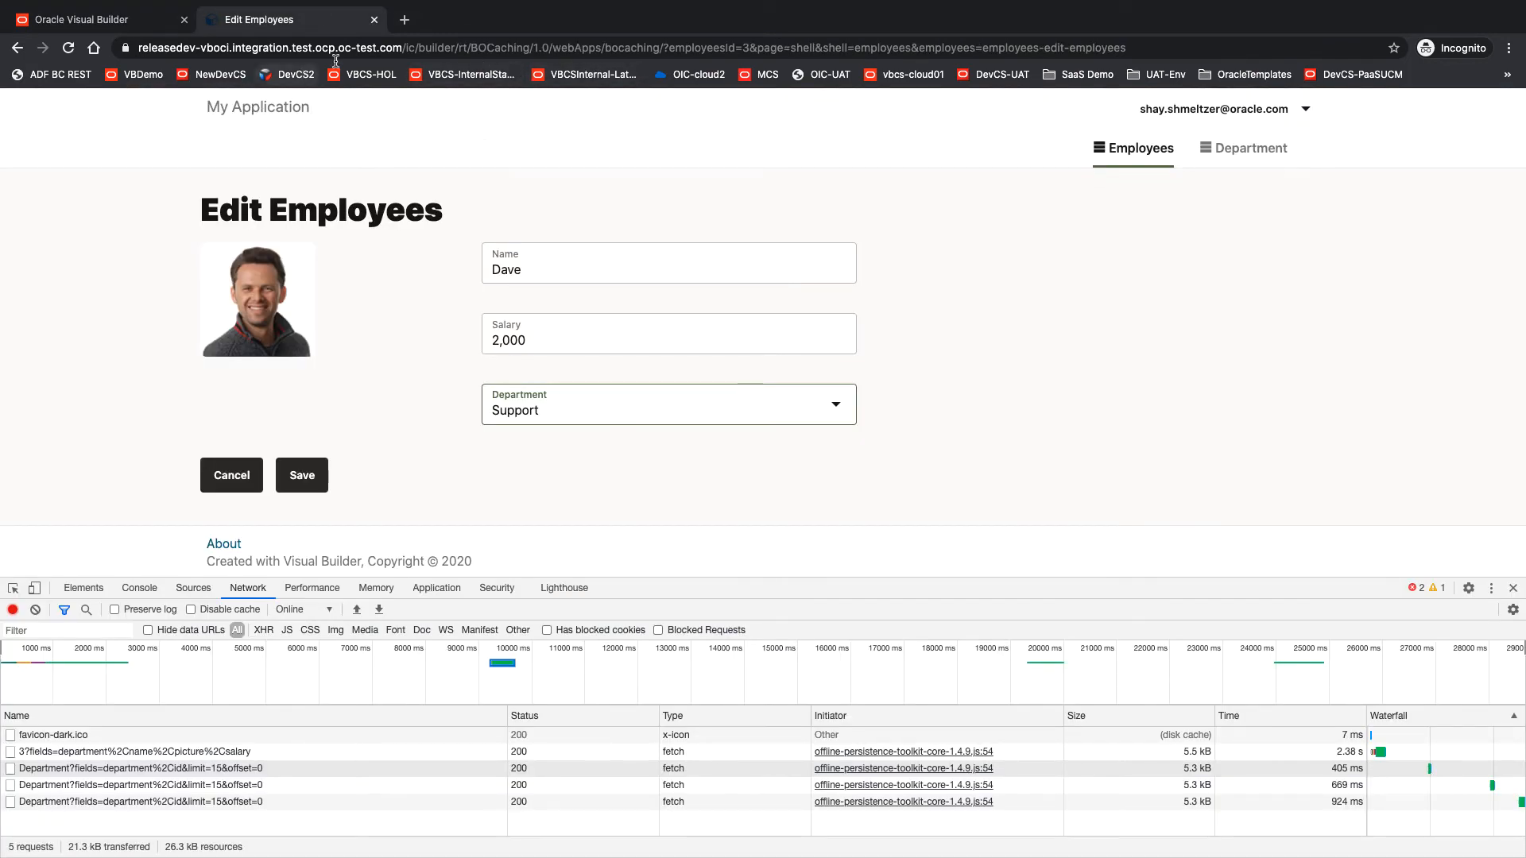
{"action": "left_click", "coordinate": [67, 48]}
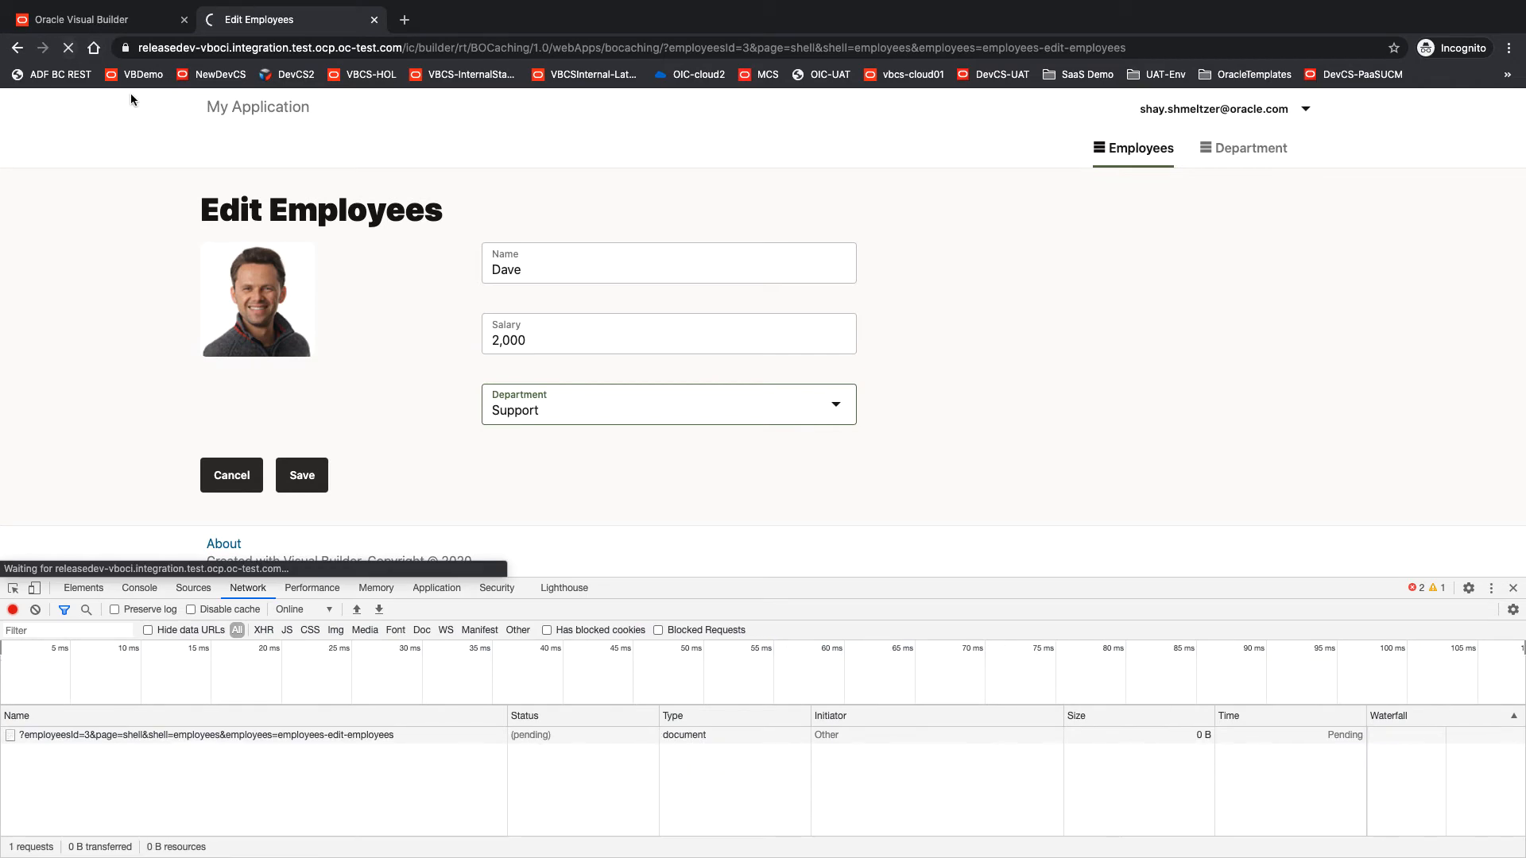
{"action": "left_click", "coordinate": [67, 48]}
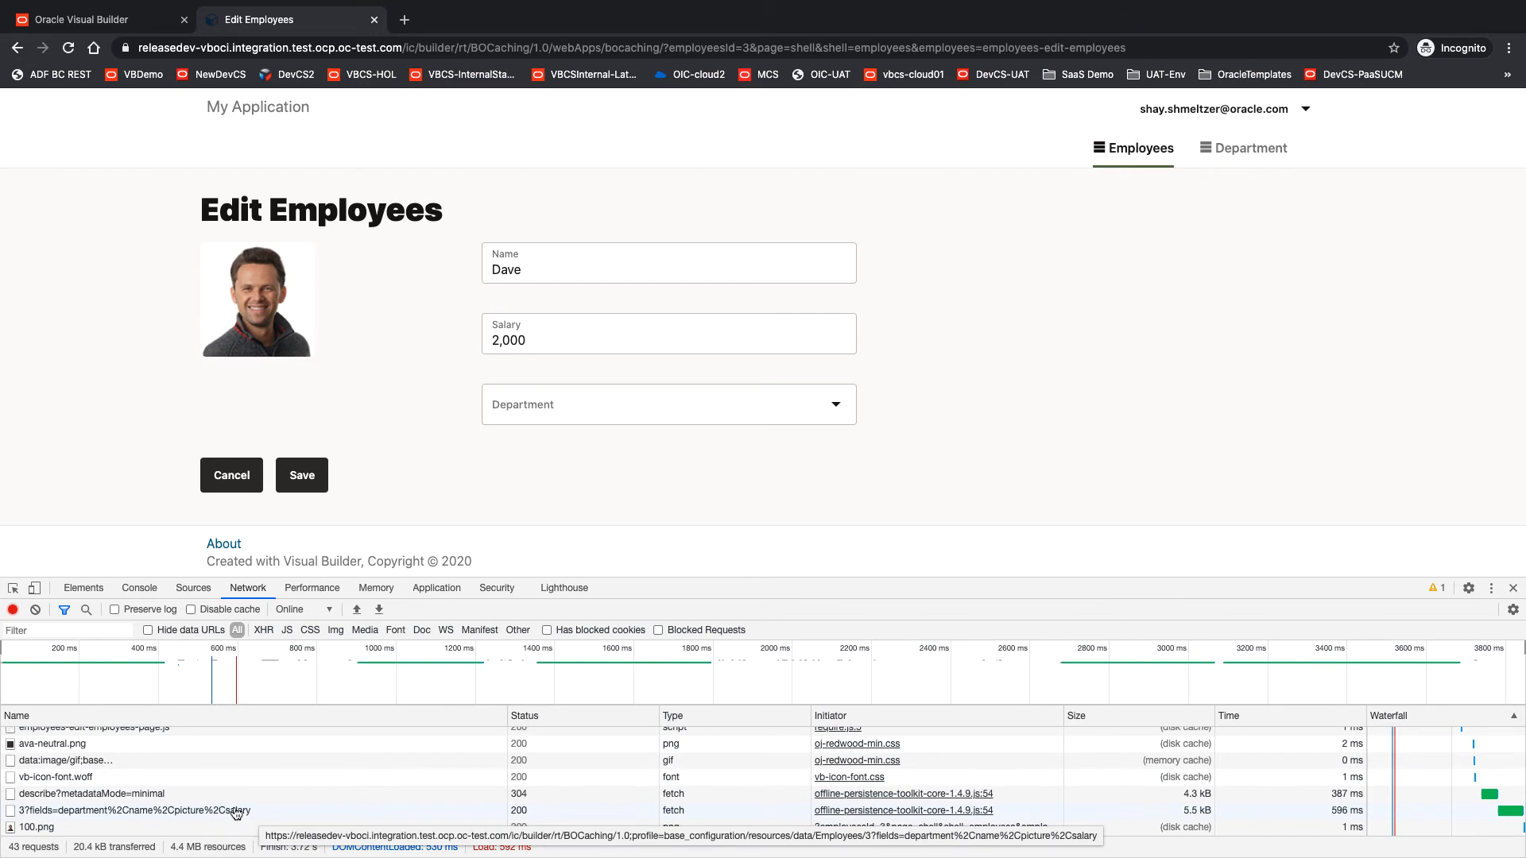
{"action": "left_click", "coordinate": [37, 609]}
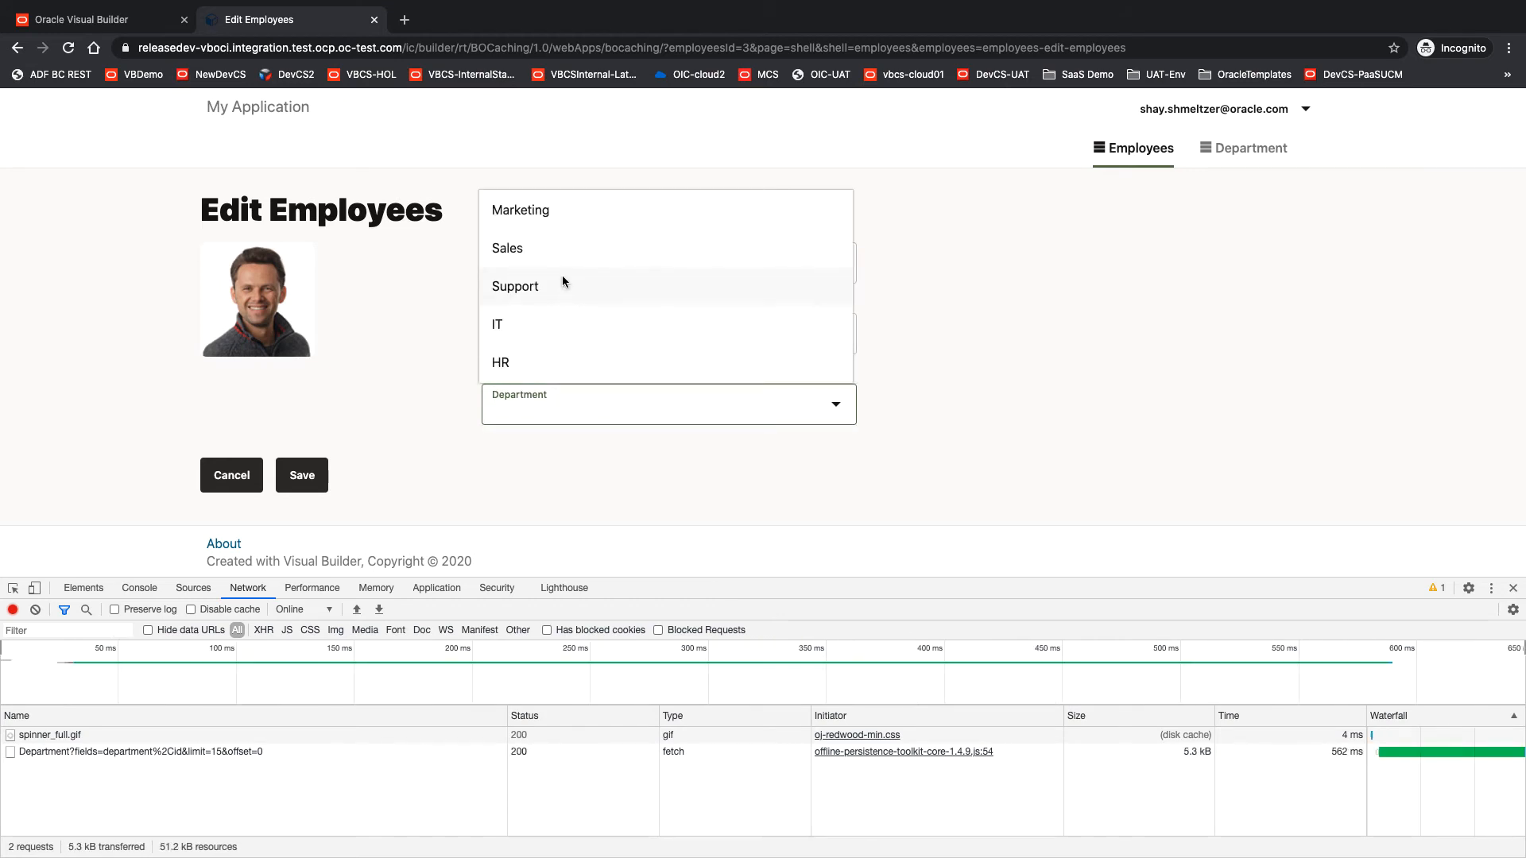
Step: Set Dave's department to Support, IT, then Sales, with the lists served from disk cache
{"action": "left_click", "coordinate": [515, 285]}
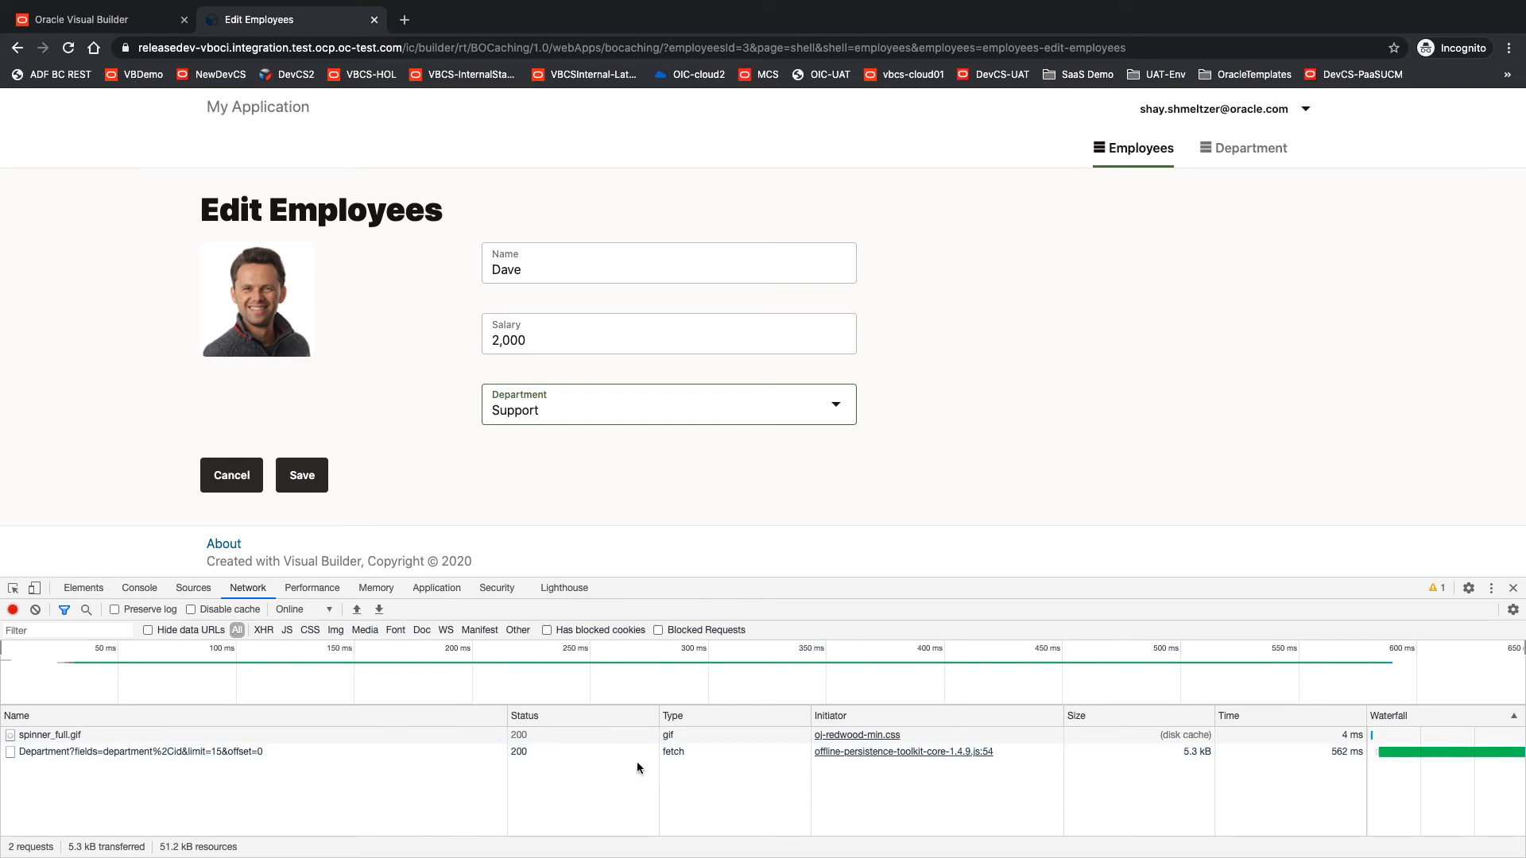
{"action": "mouse_move", "coordinate": [523, 479]}
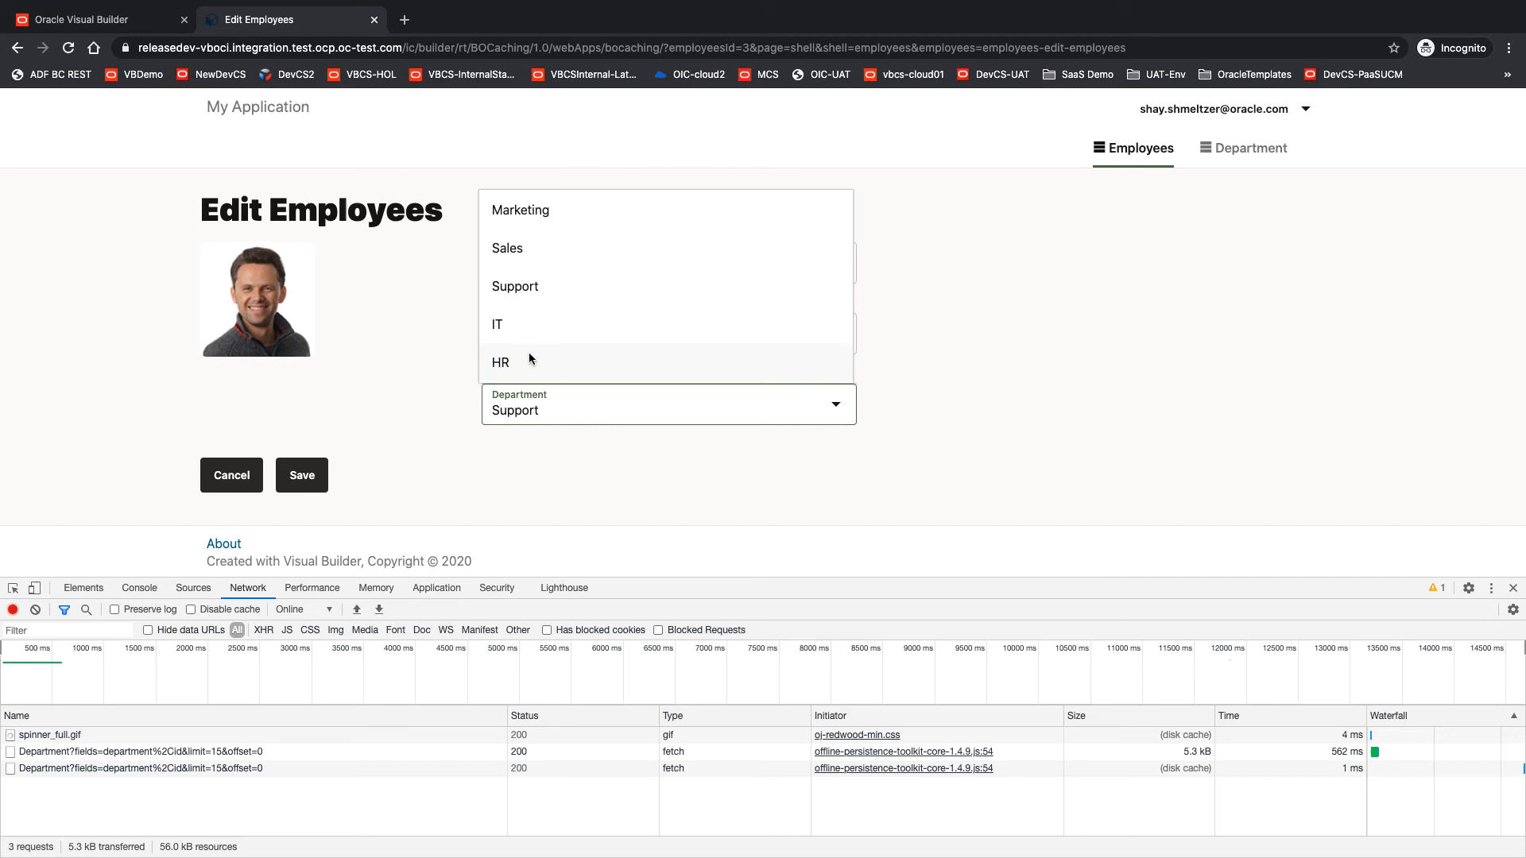
{"action": "left_click", "coordinate": [498, 324]}
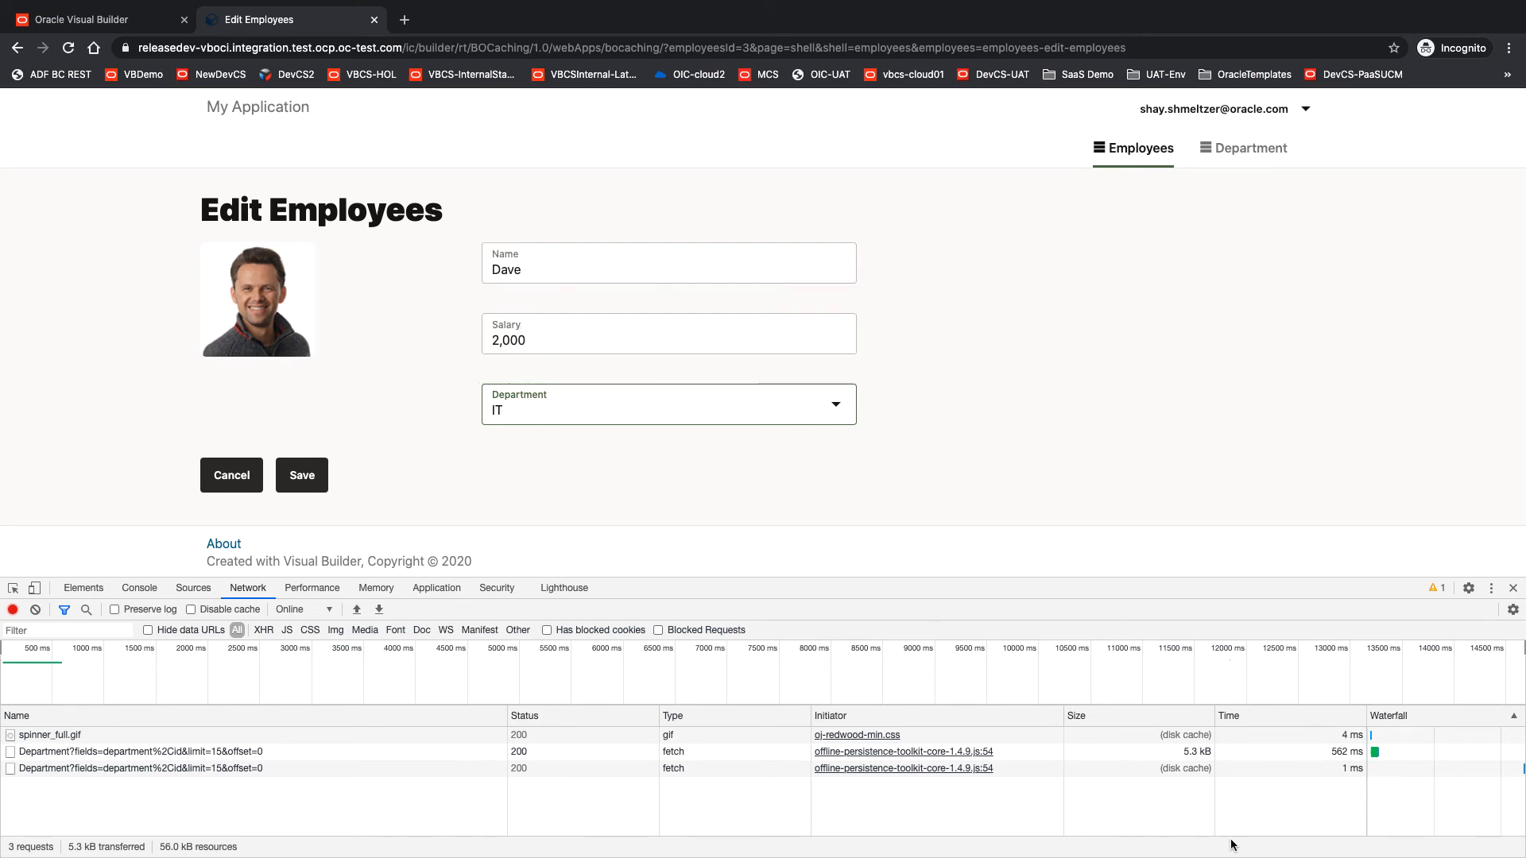
{"action": "mouse_move", "coordinate": [1196, 770]}
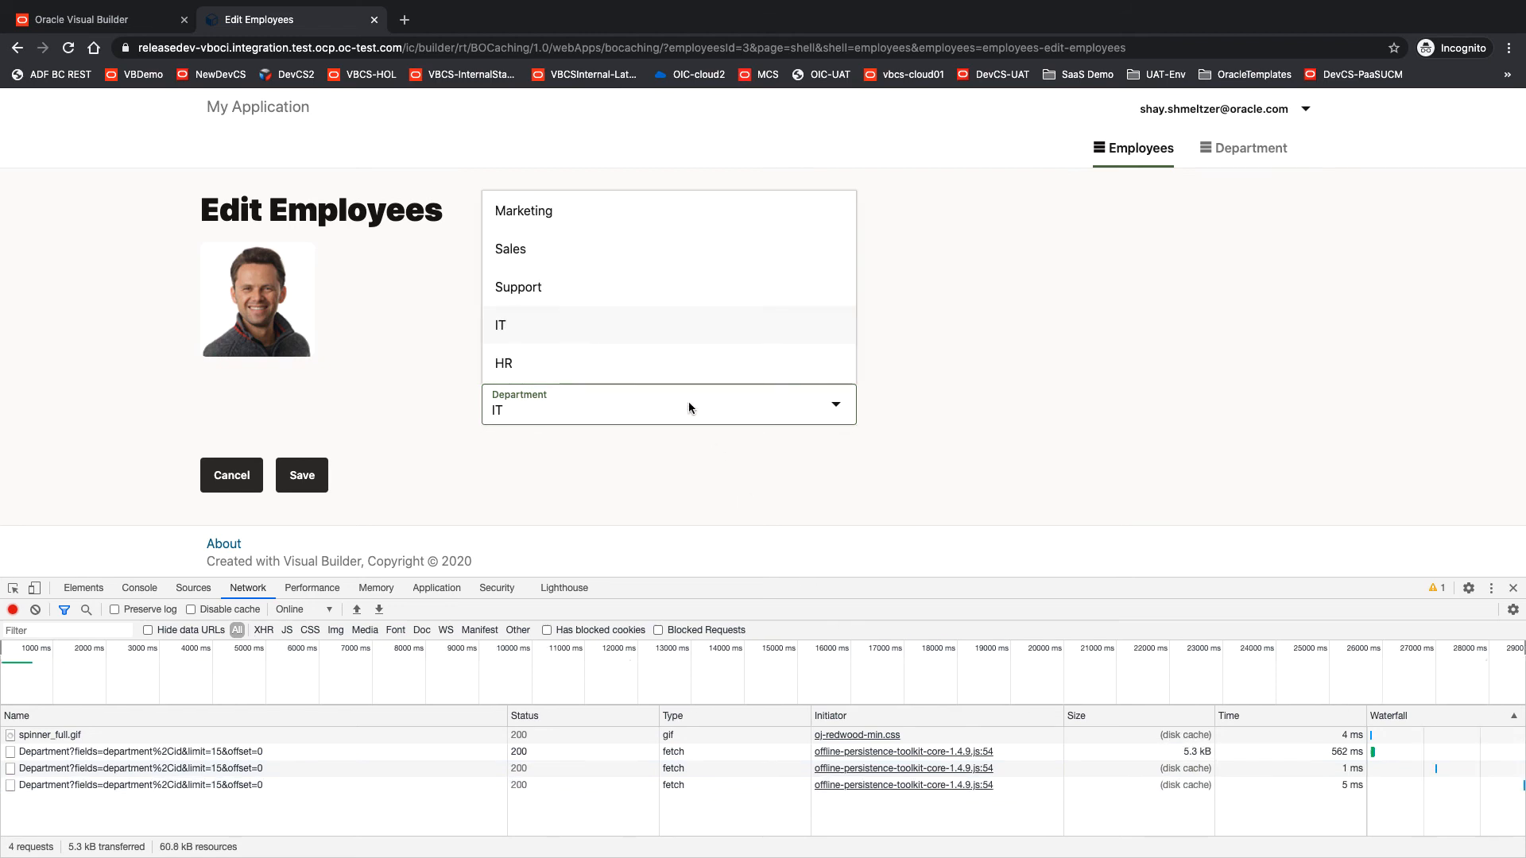
{"action": "left_click", "coordinate": [511, 250]}
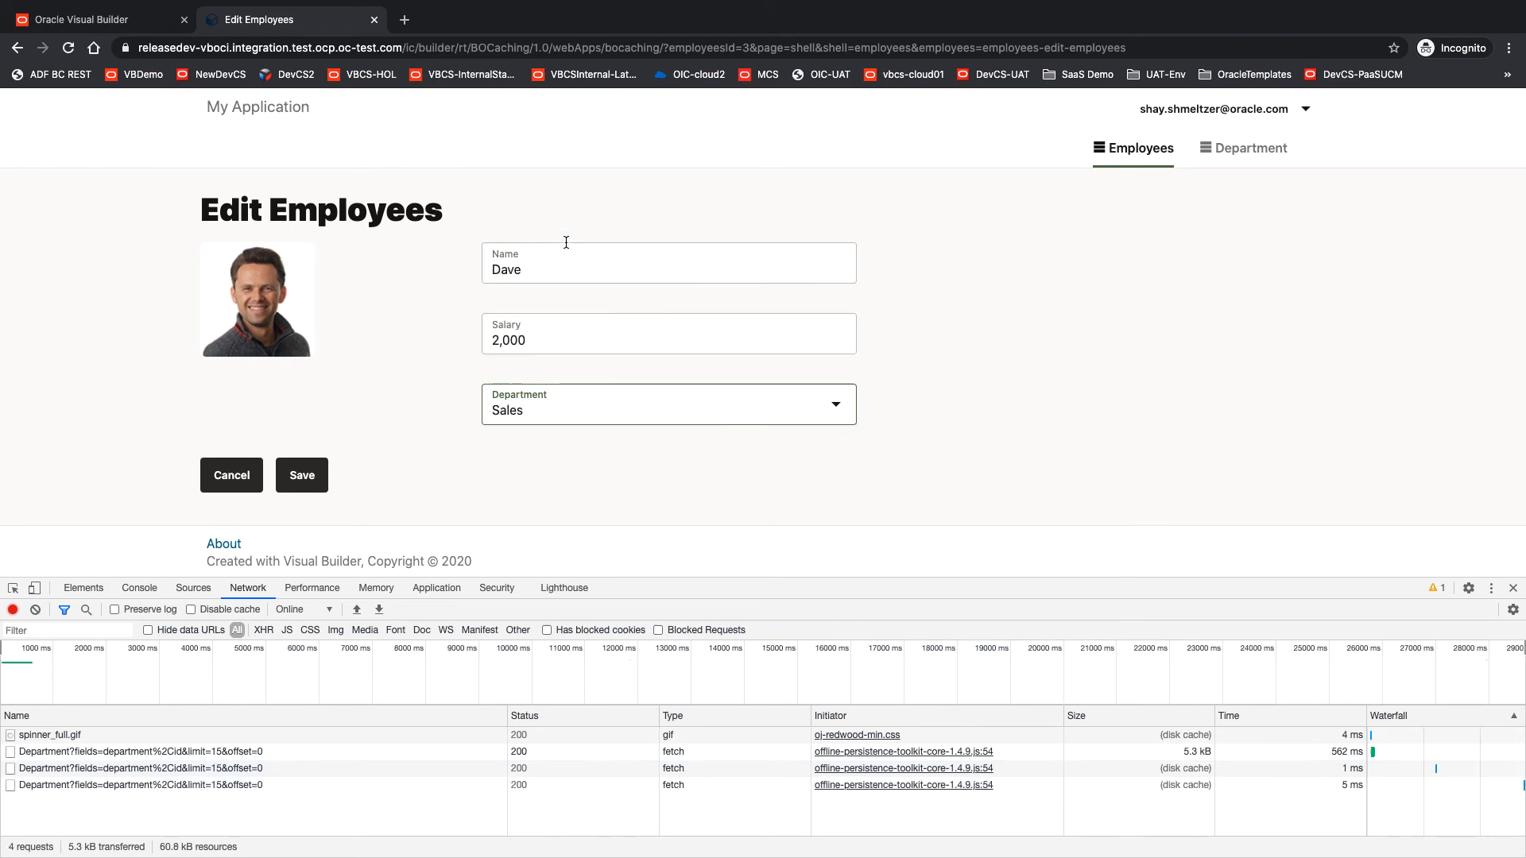
{"action": "mouse_move", "coordinate": [1186, 785]}
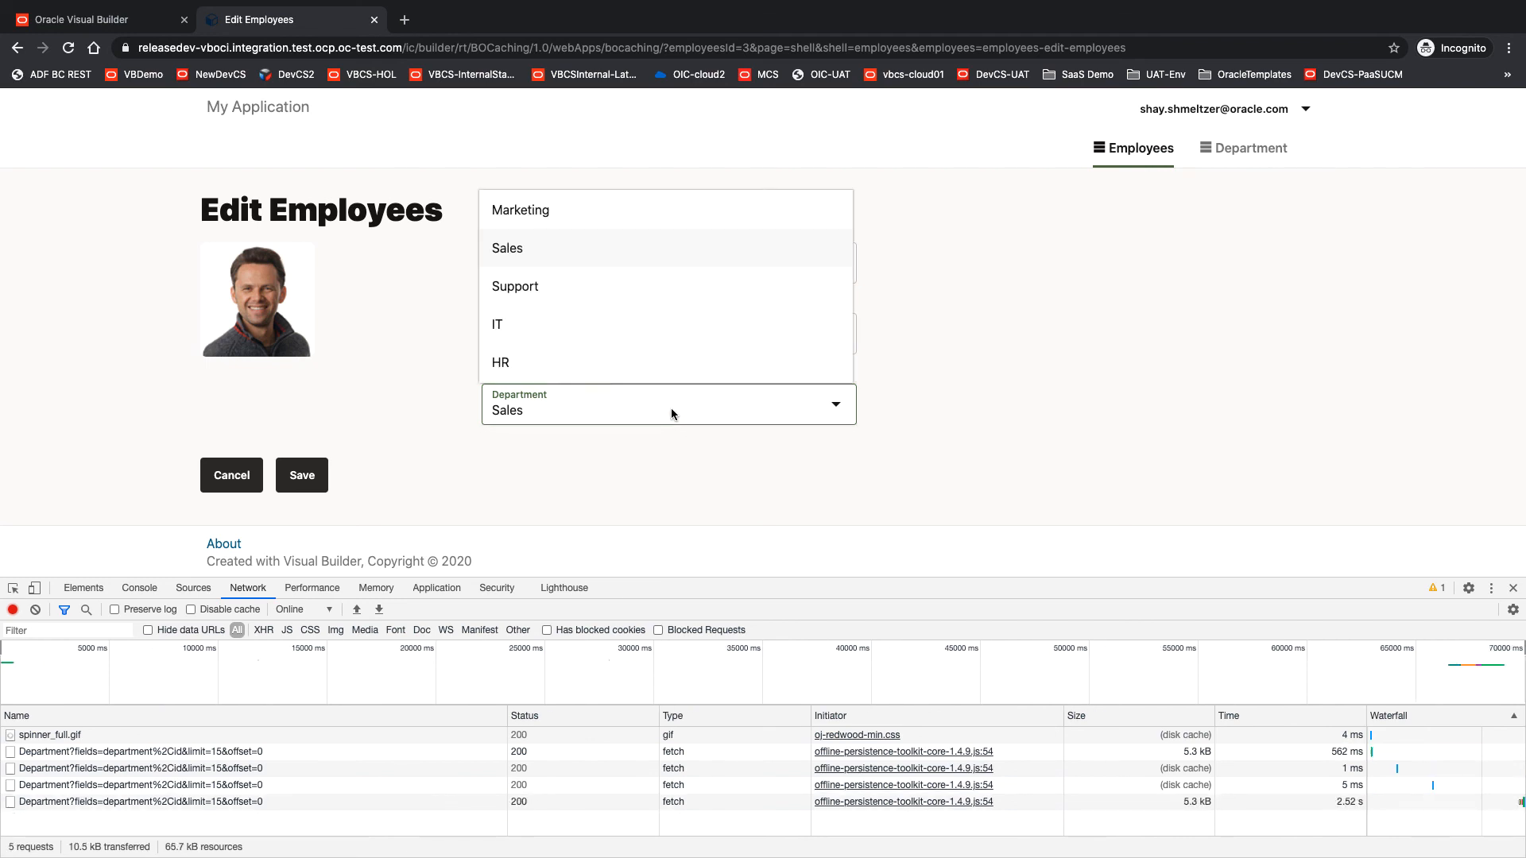
Step: After the 30-second cache expires, set Dave's department to HR, refetching the list over the network
{"action": "left_click", "coordinate": [499, 363]}
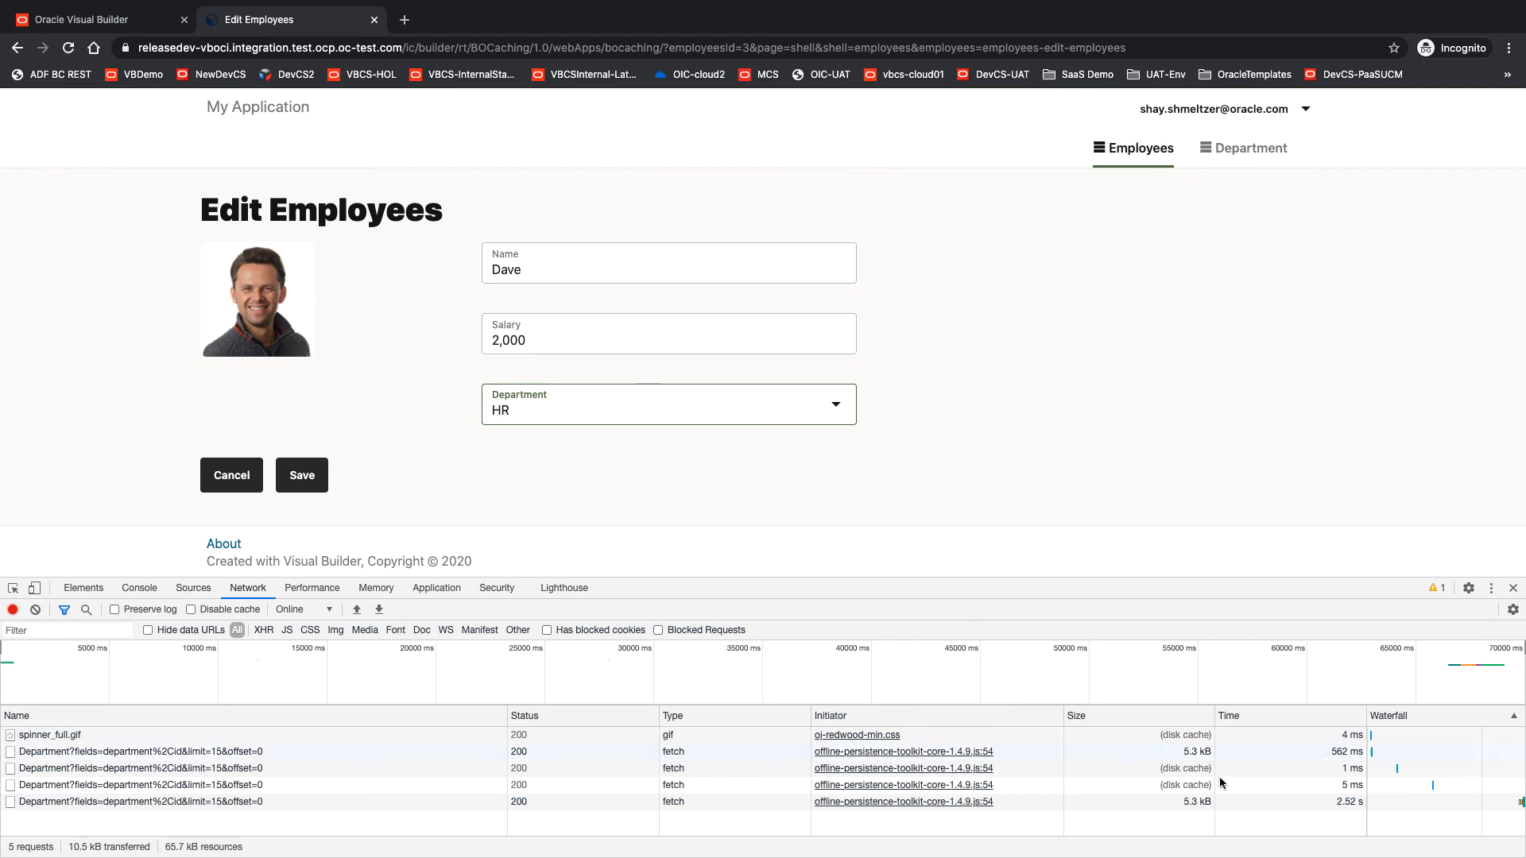
{"action": "mouse_move", "coordinate": [1167, 801]}
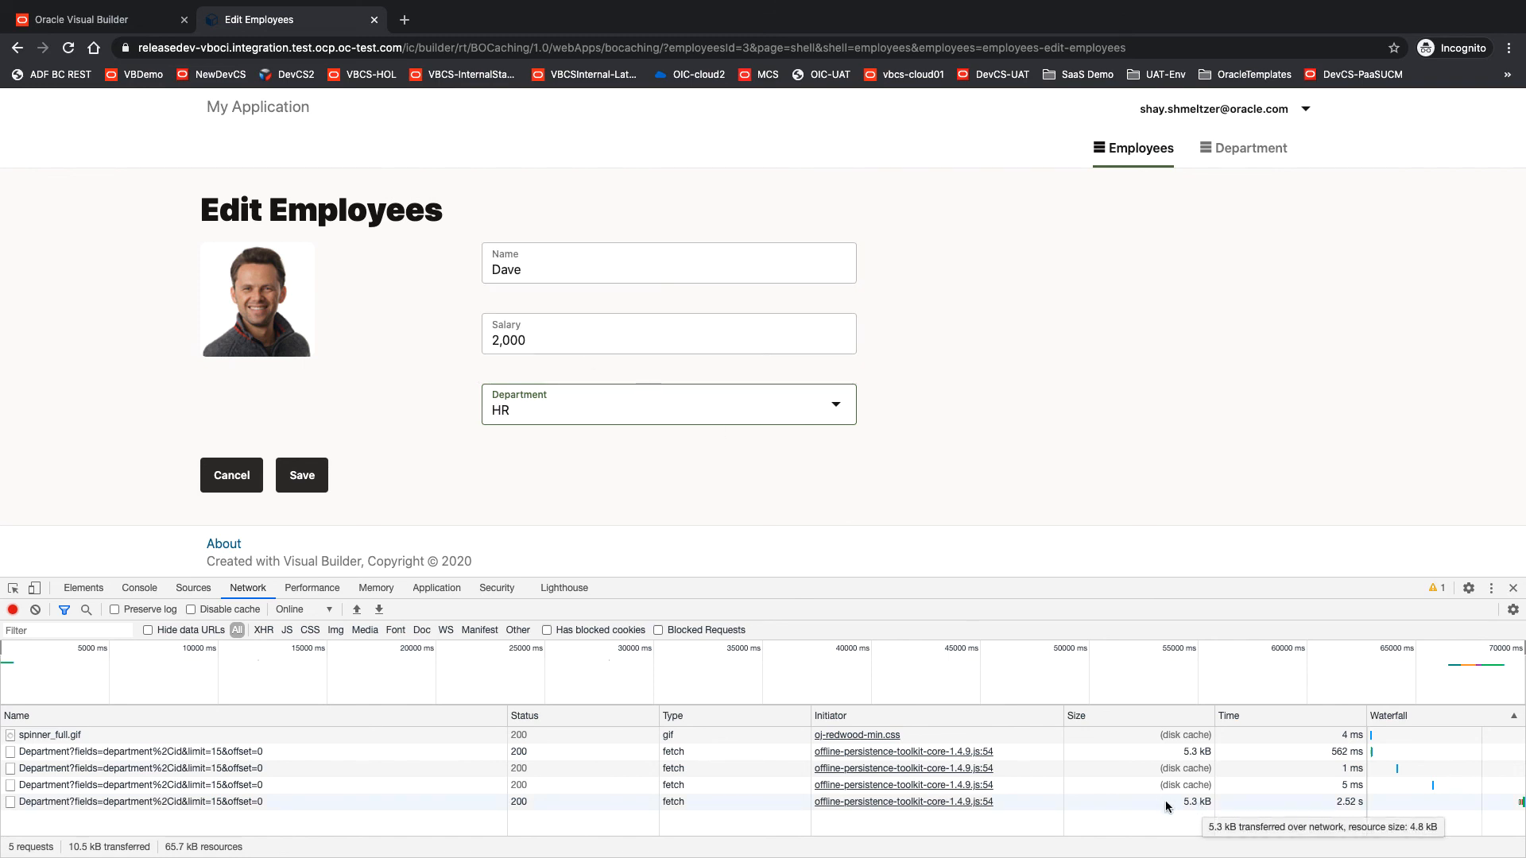
{"action": "mouse_move", "coordinate": [1173, 808]}
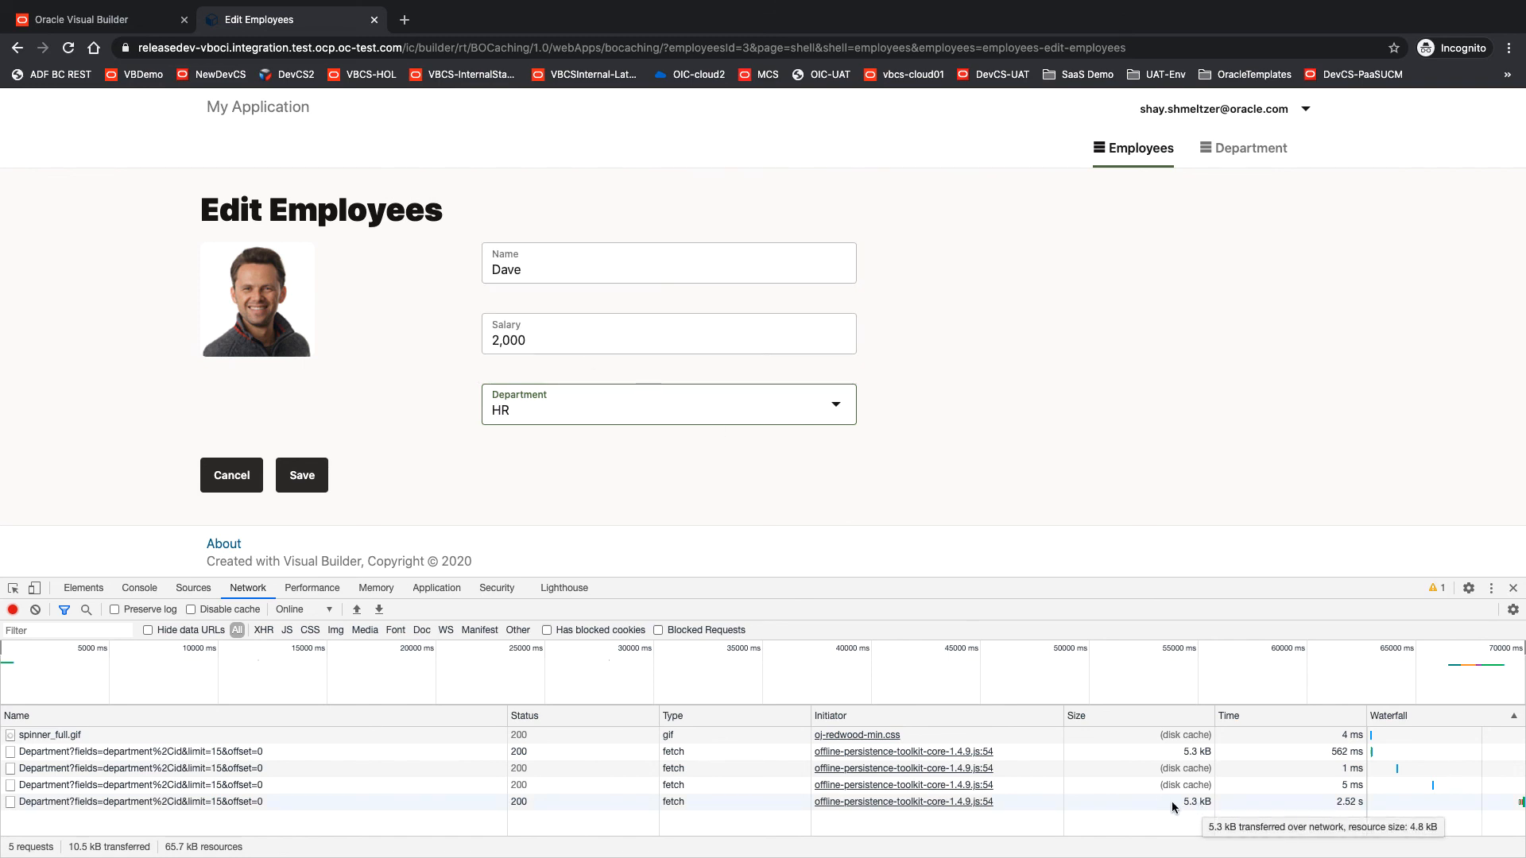